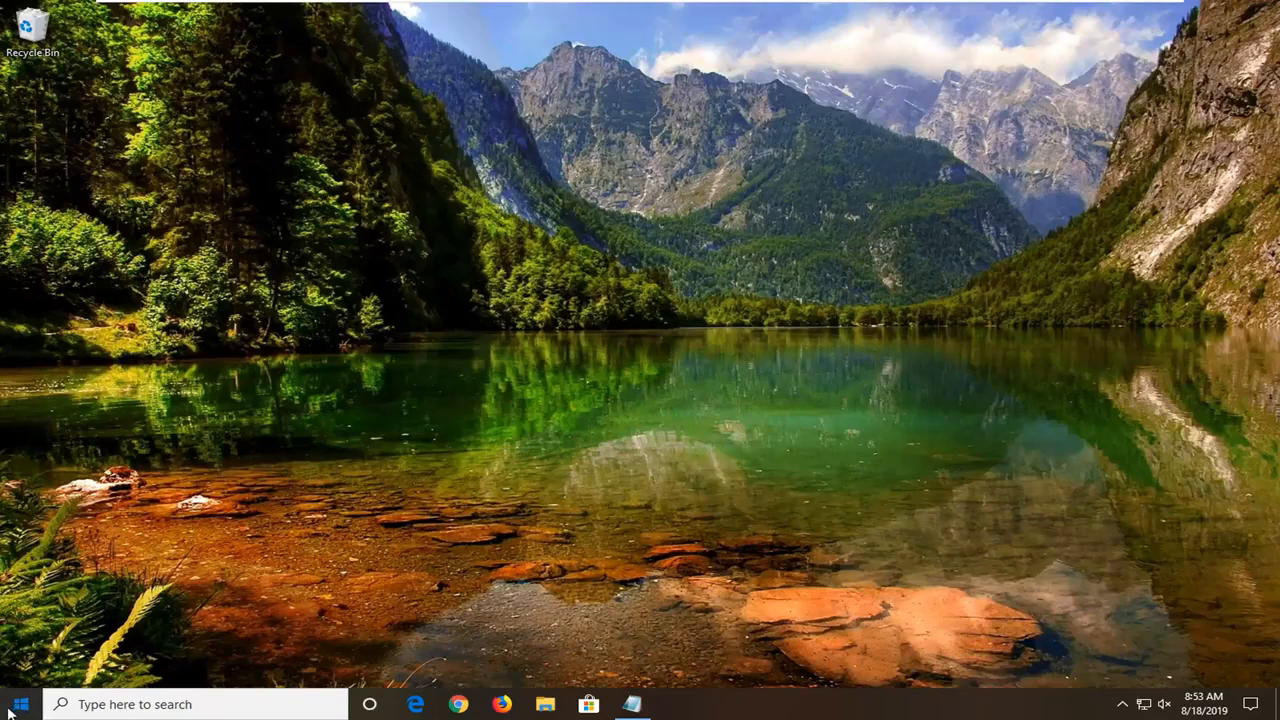
- Launch regedit from taskbar search and approve the UAC prompt
left_click(20, 704)
type("rege")
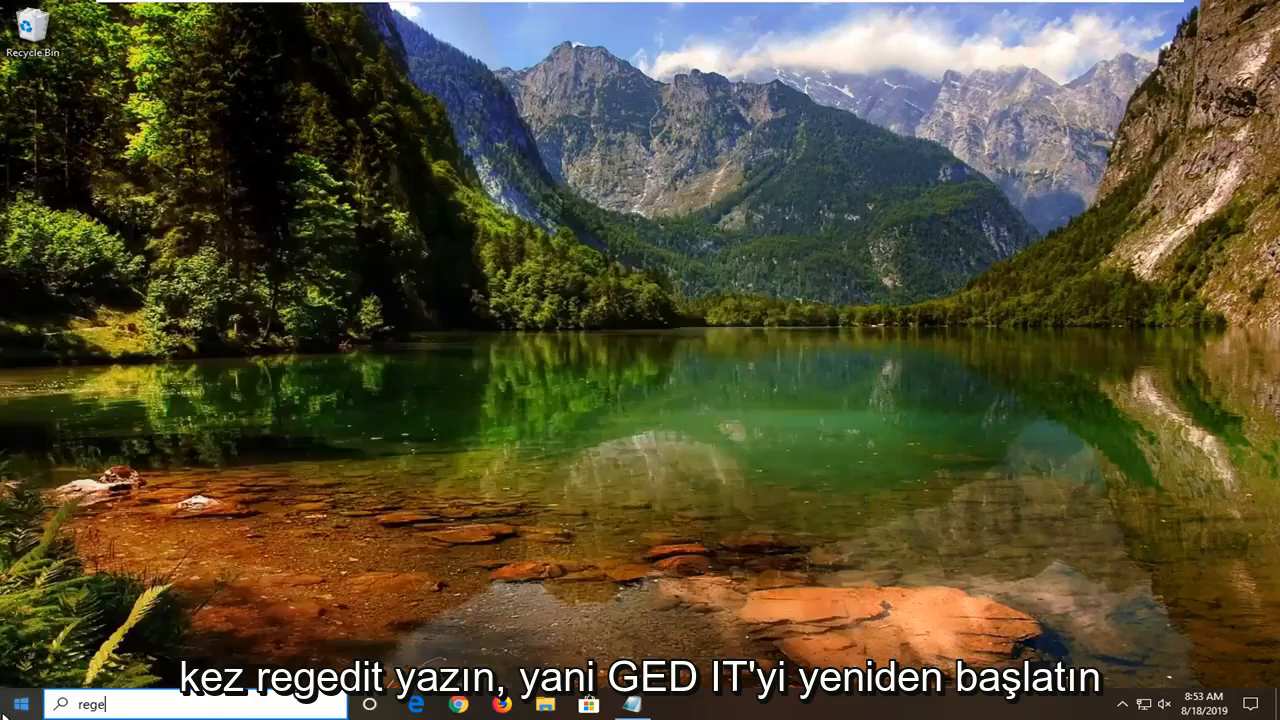
type("dit")
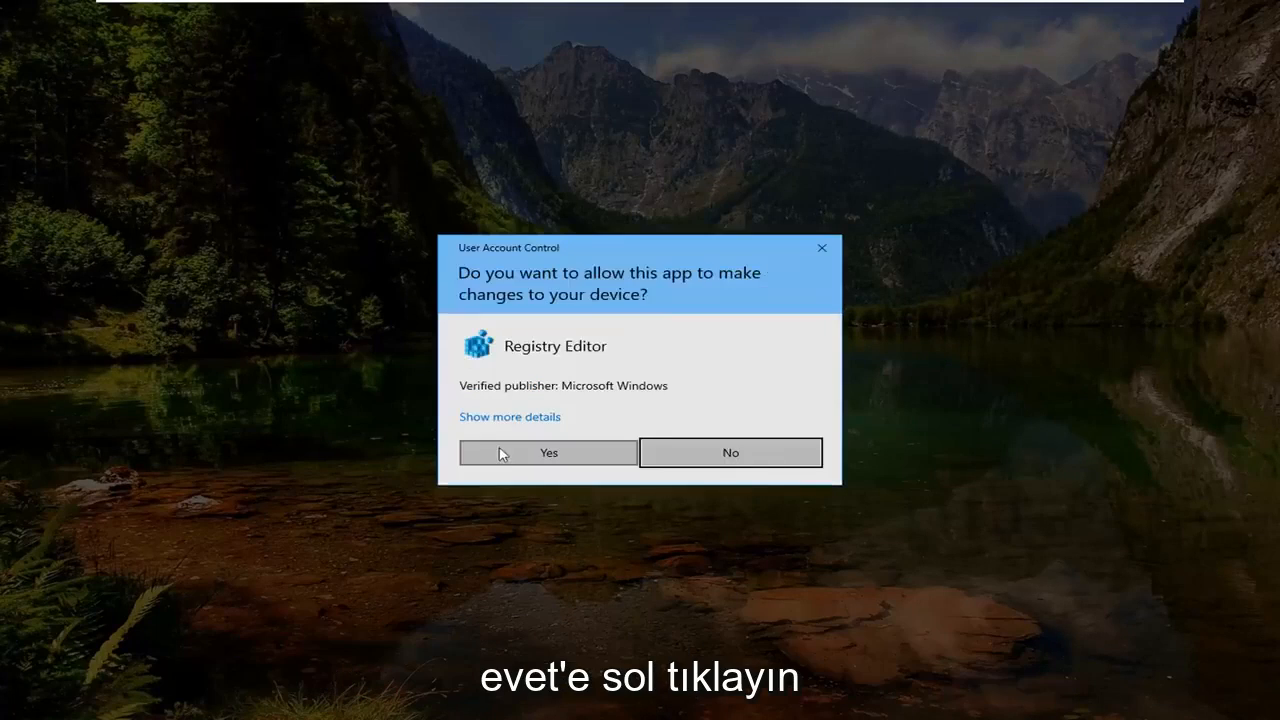
left_click(548, 452)
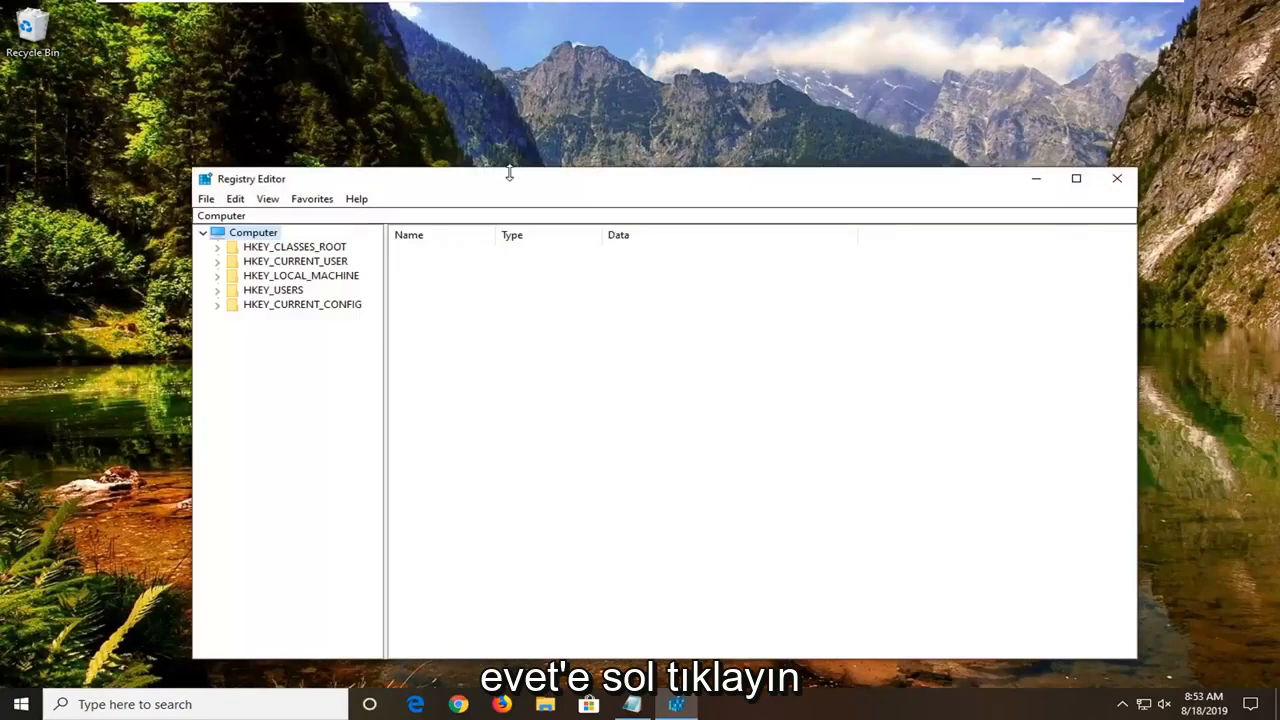
left_click_drag(508, 178, 504, 120)
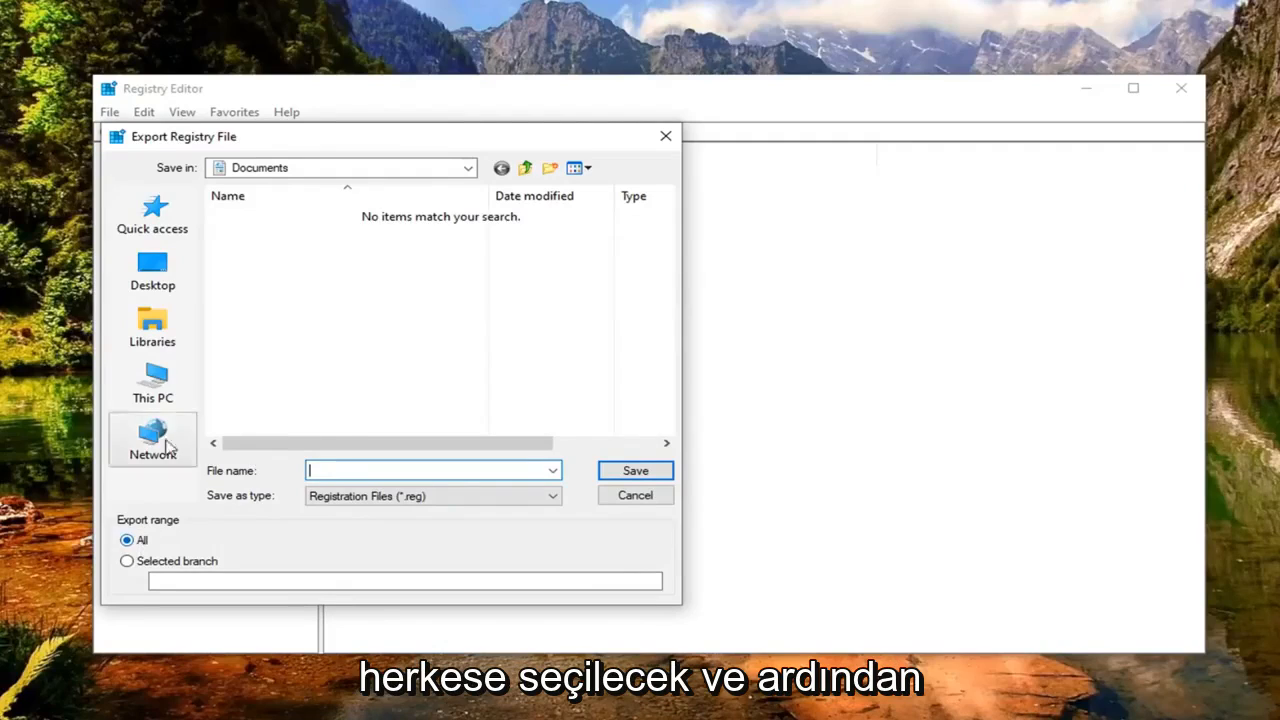
mouse_move(152, 324)
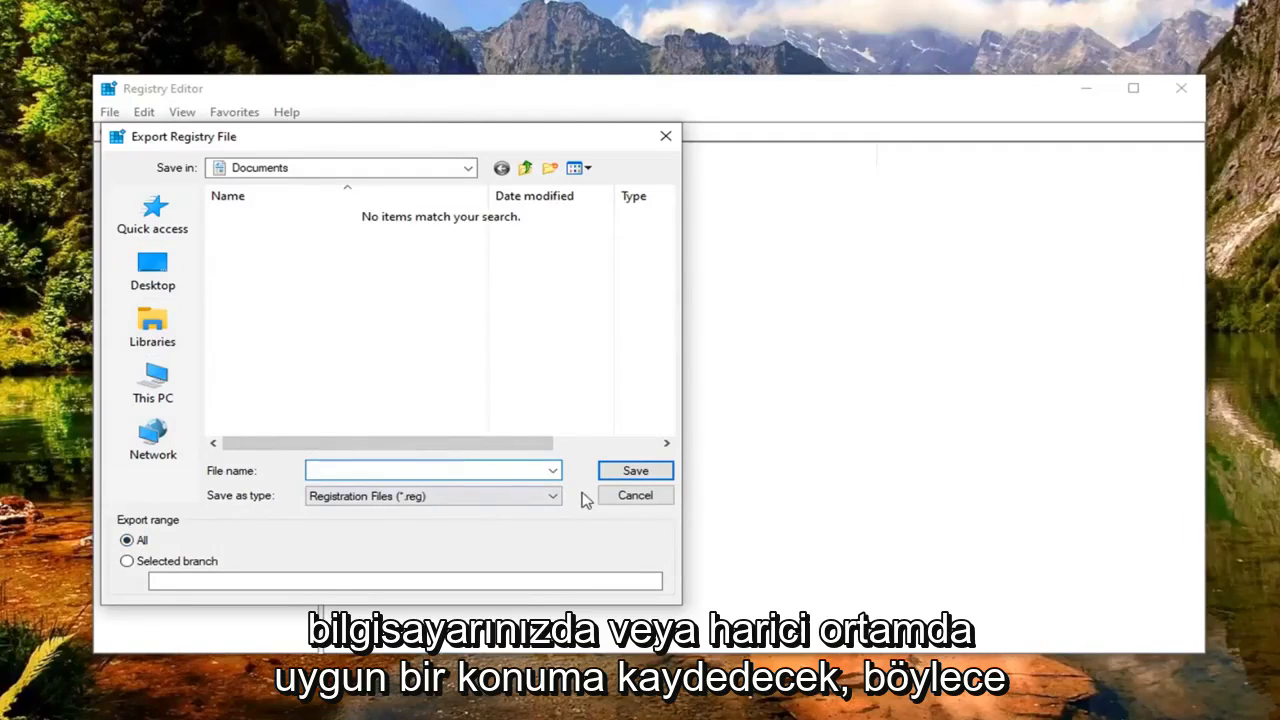
left_click(636, 496)
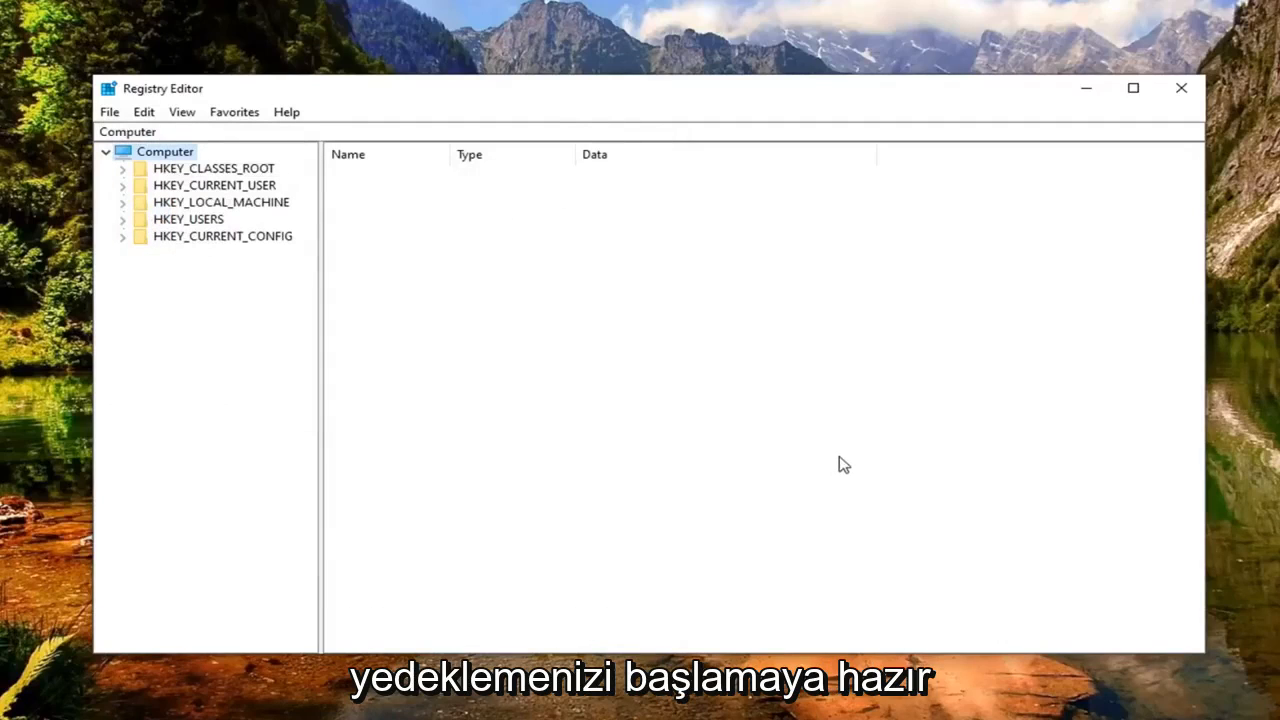
mouse_move(400, 436)
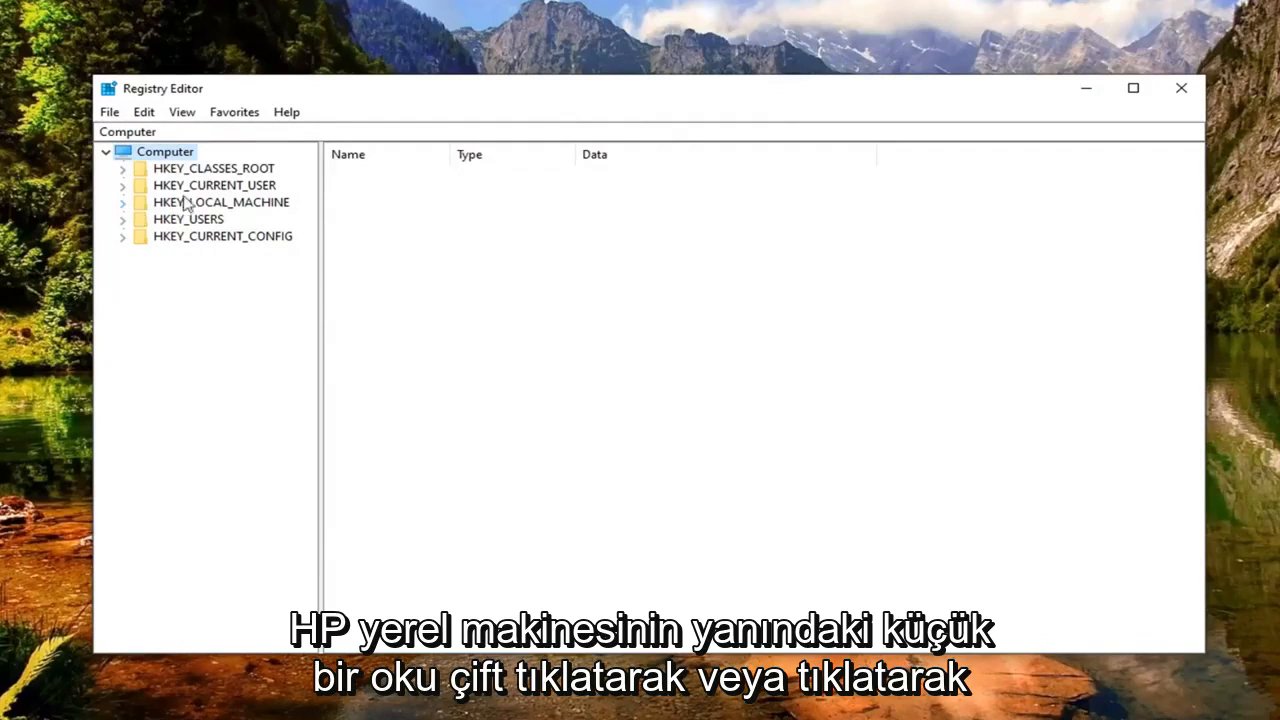
- Expand HKEY_LOCAL_MACHINE\SYSTEM\CurrentControlSet\Control\Class to list the device-class GUID subkeys
left_click(122, 202)
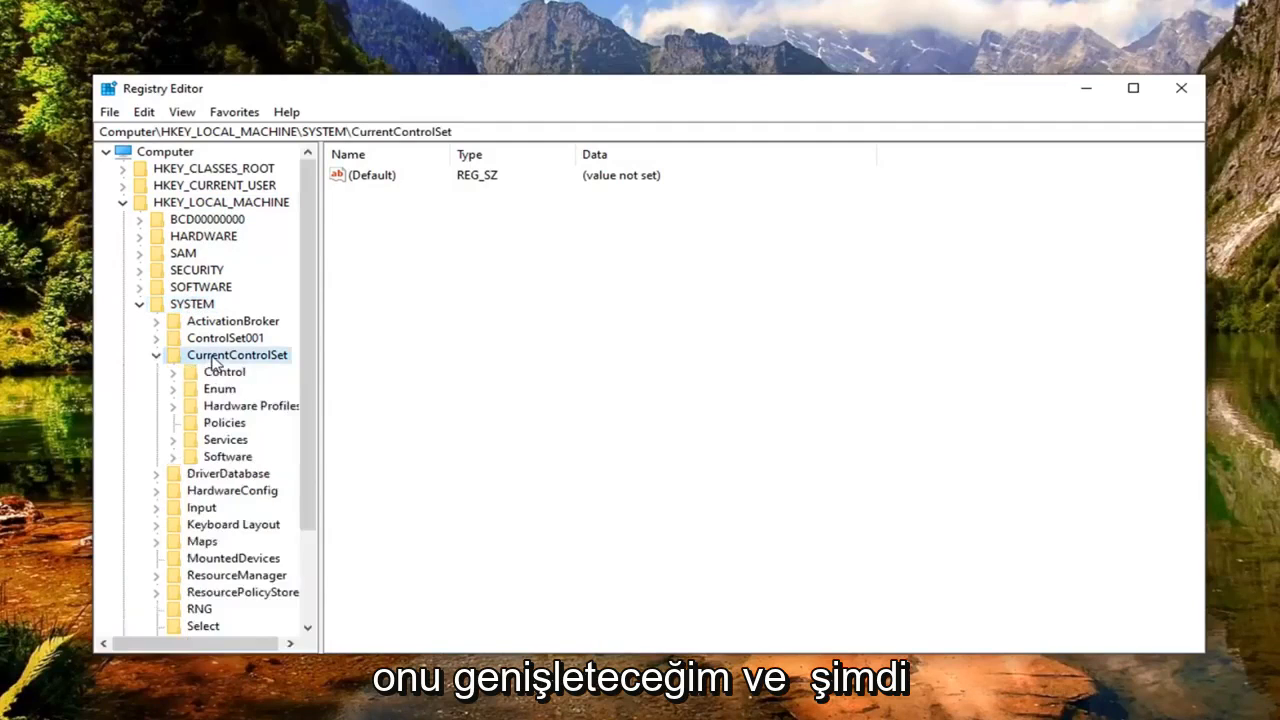
left_click(224, 370)
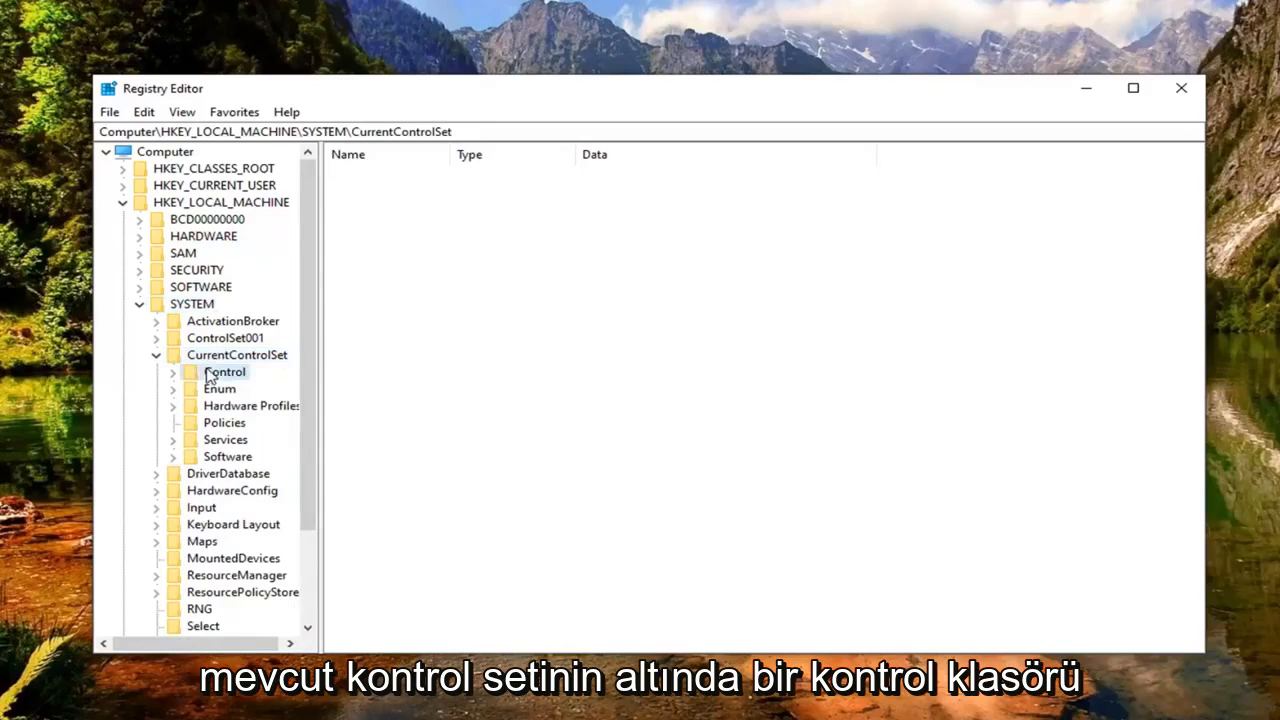
left_click(224, 370)
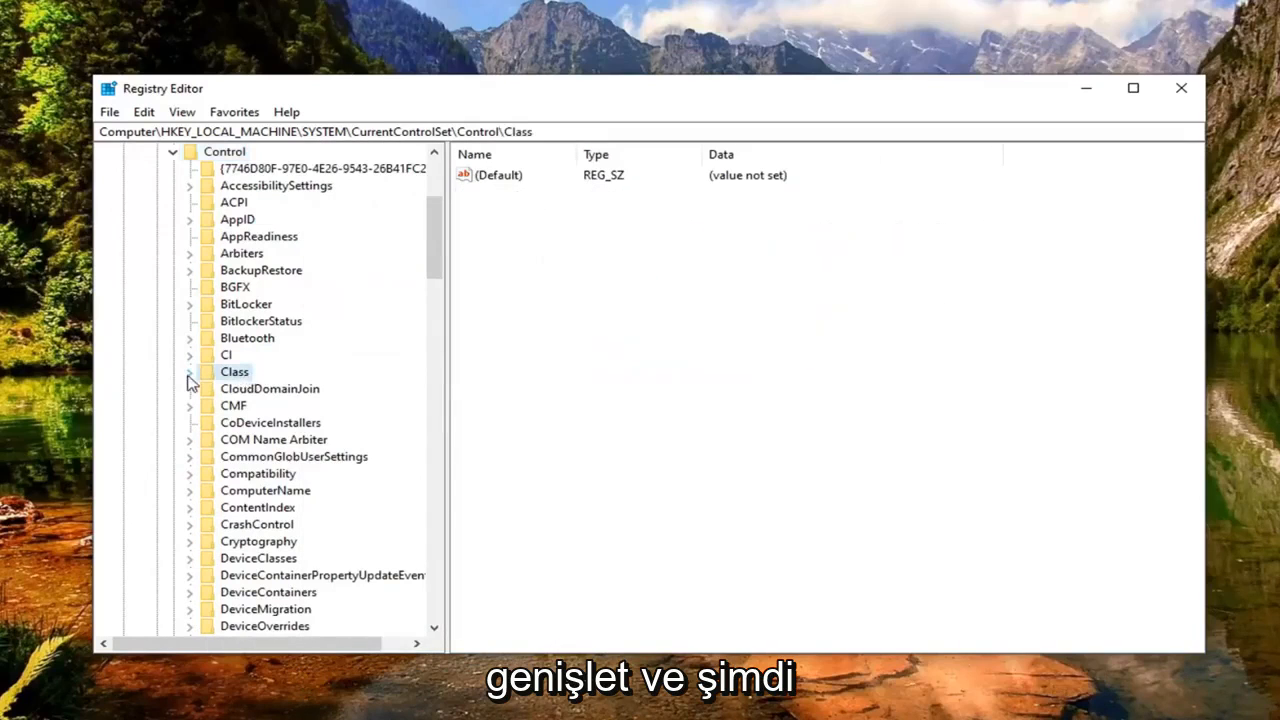
left_click(188, 370)
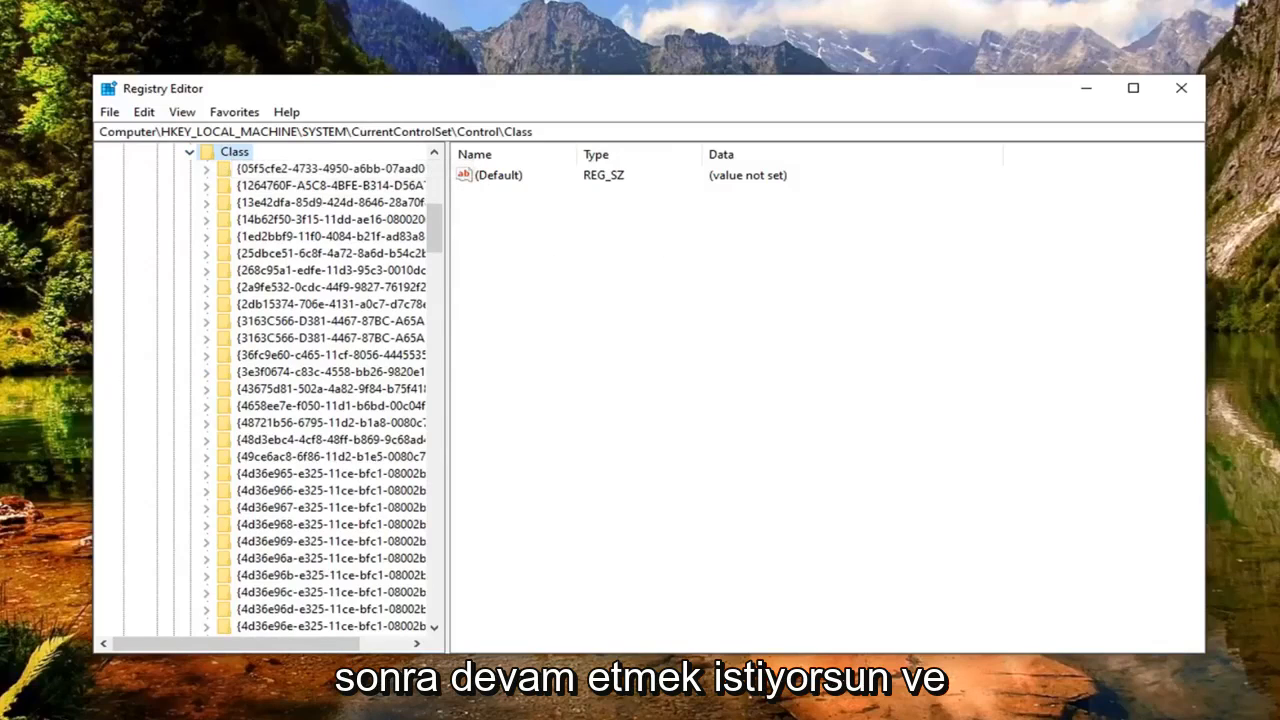
- Find the keyboard class key by searching GUID 4D36E96B-E325-11CE-BFC1-08002BE10318 copied from Notepad
left_click(144, 112)
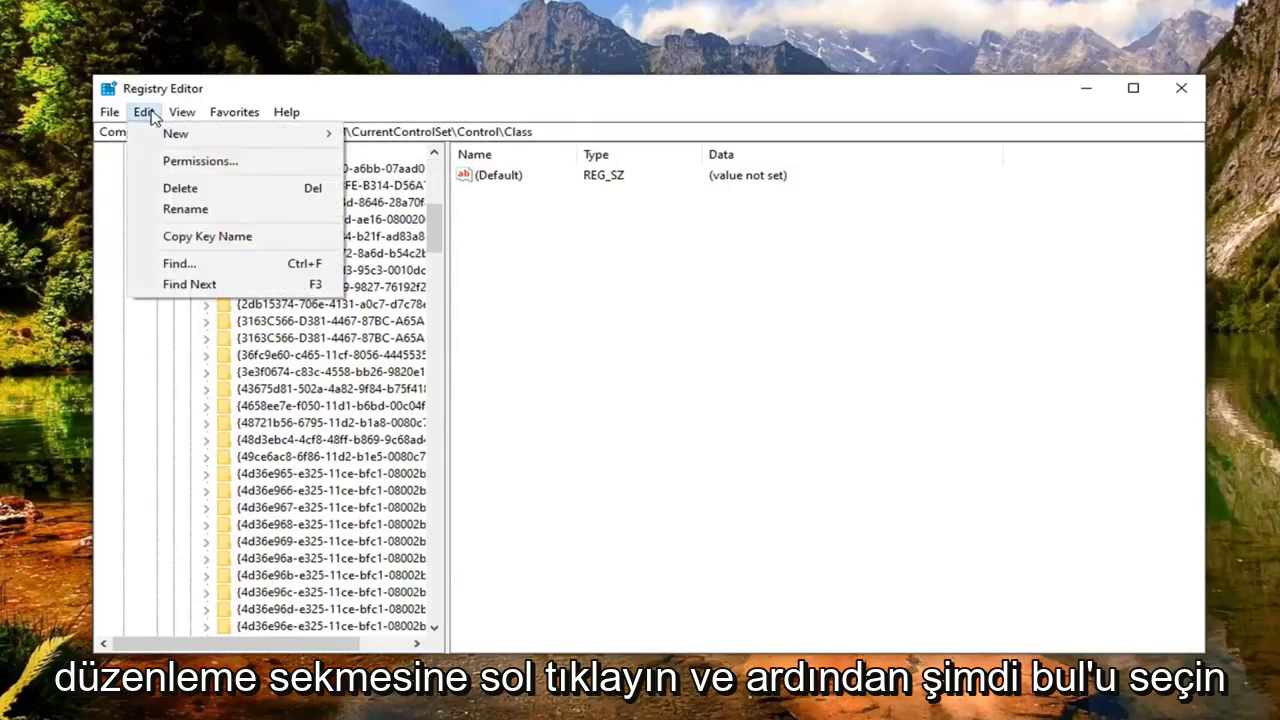
left_click(178, 264)
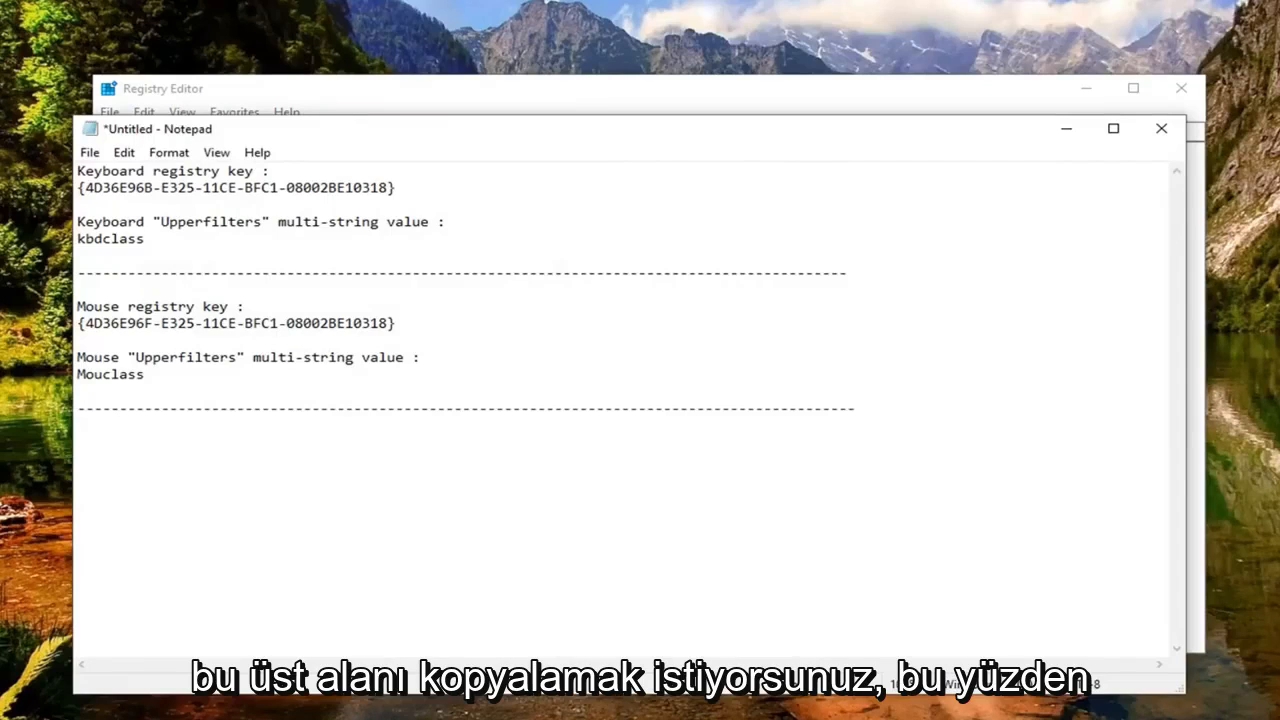
left_click_drag(84, 188, 388, 188)
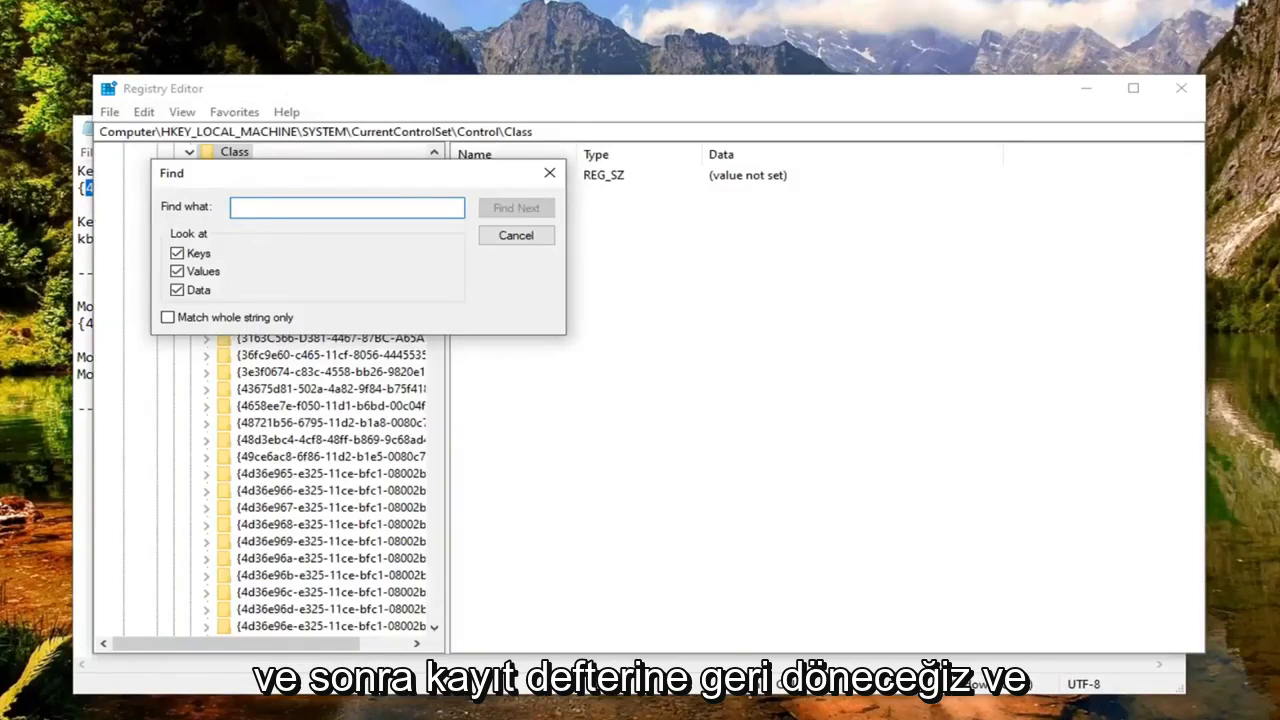
type("4D36E96B-E325-11CE-BFC1-08002BE10318")
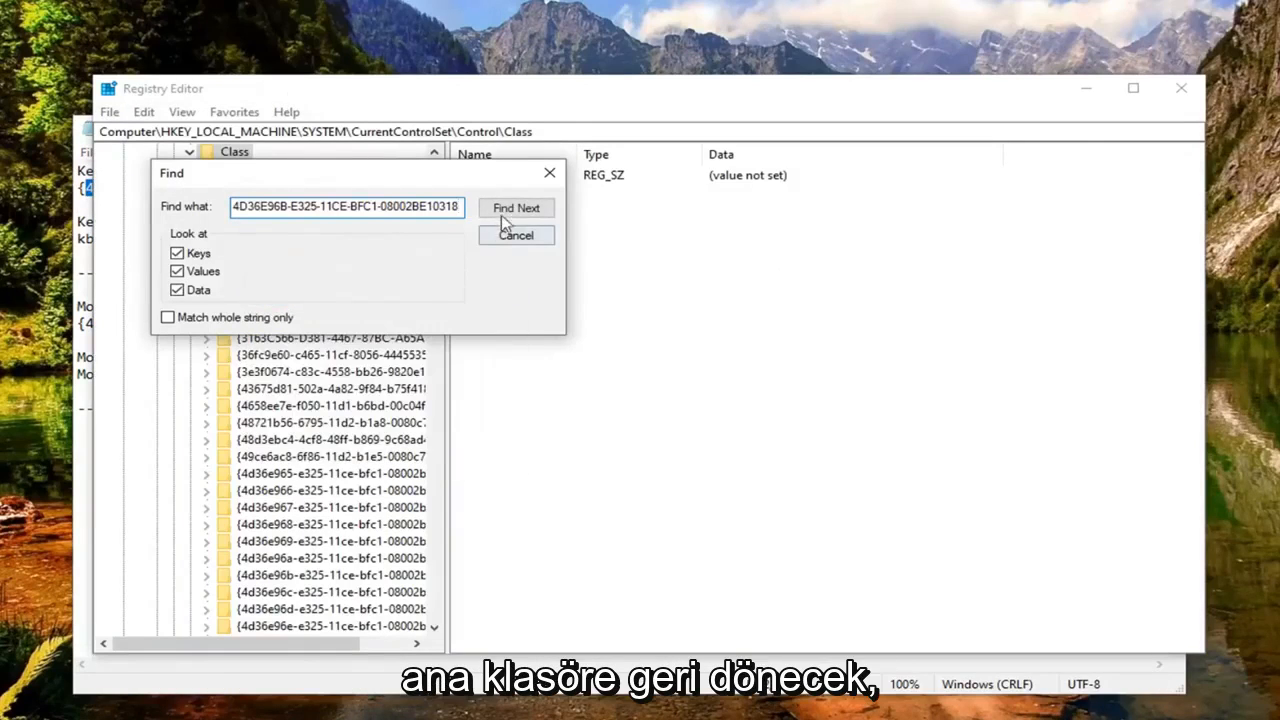
left_click(516, 208)
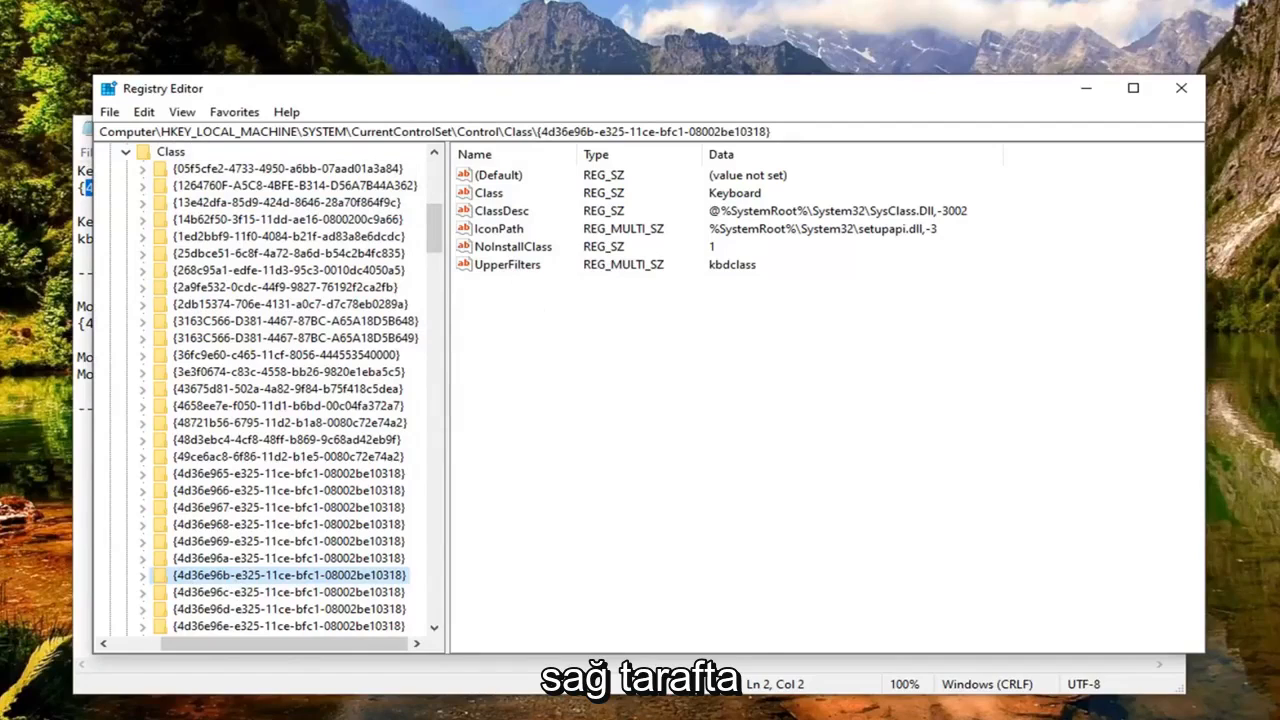
- Set the keyboard key's UpperFilters multi-string value to kbdclass and dismiss the empty-strings warning
left_click(508, 264)
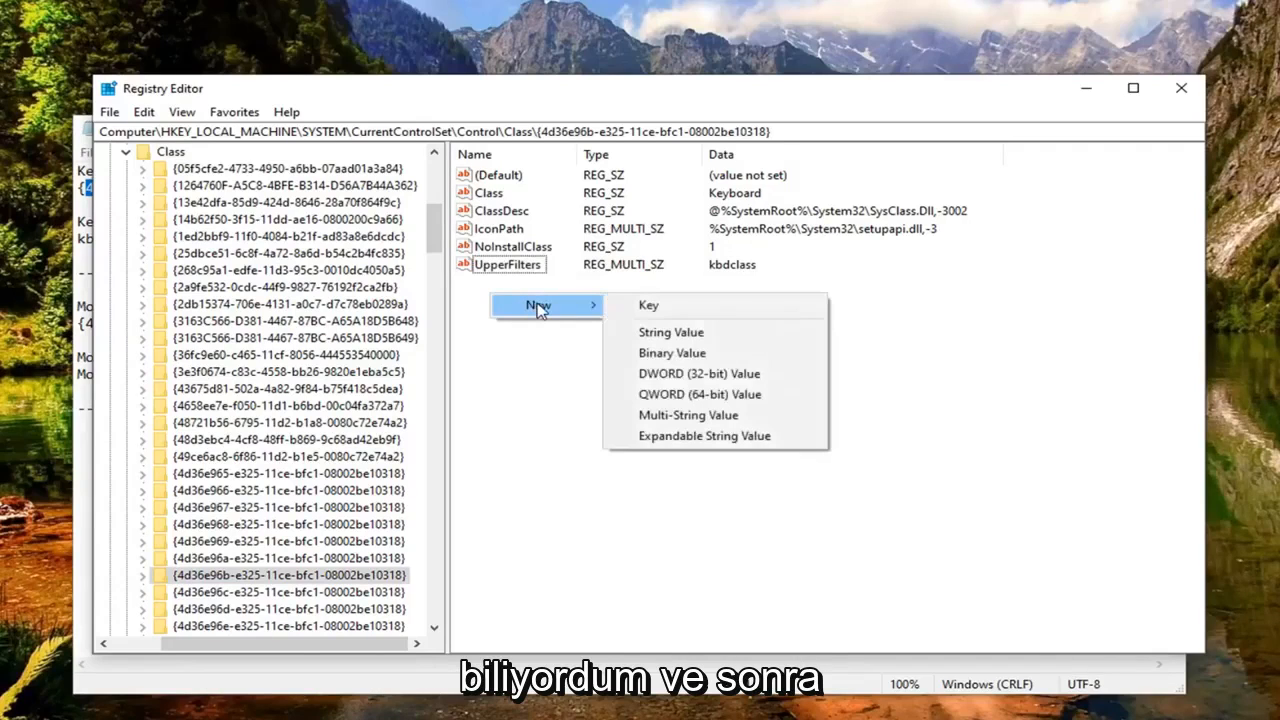
mouse_move(688, 414)
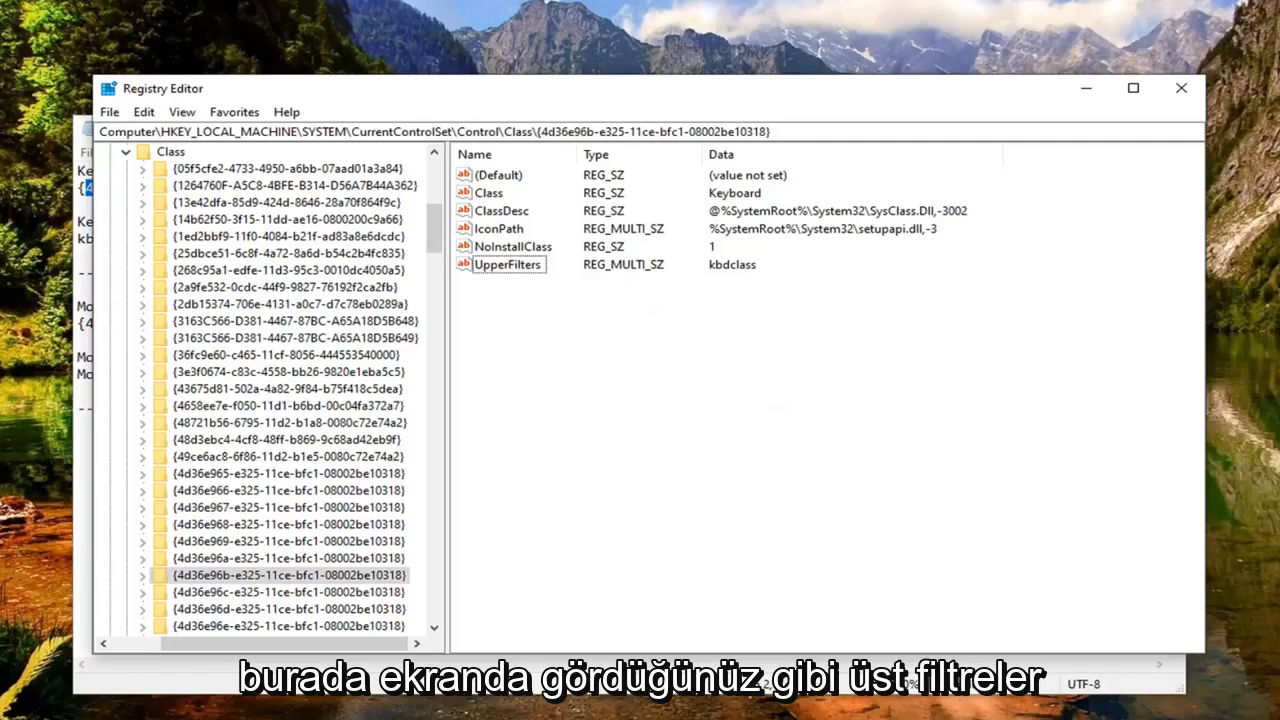
mouse_move(658, 148)
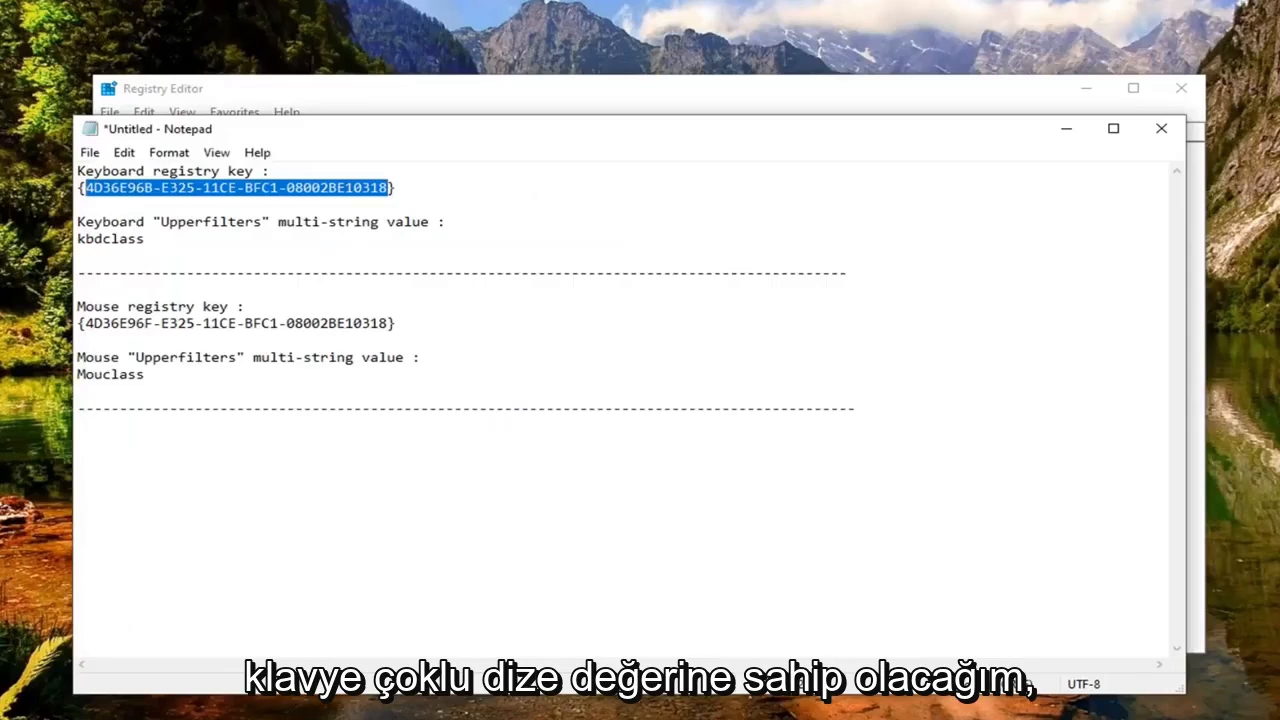
double_click(110, 238)
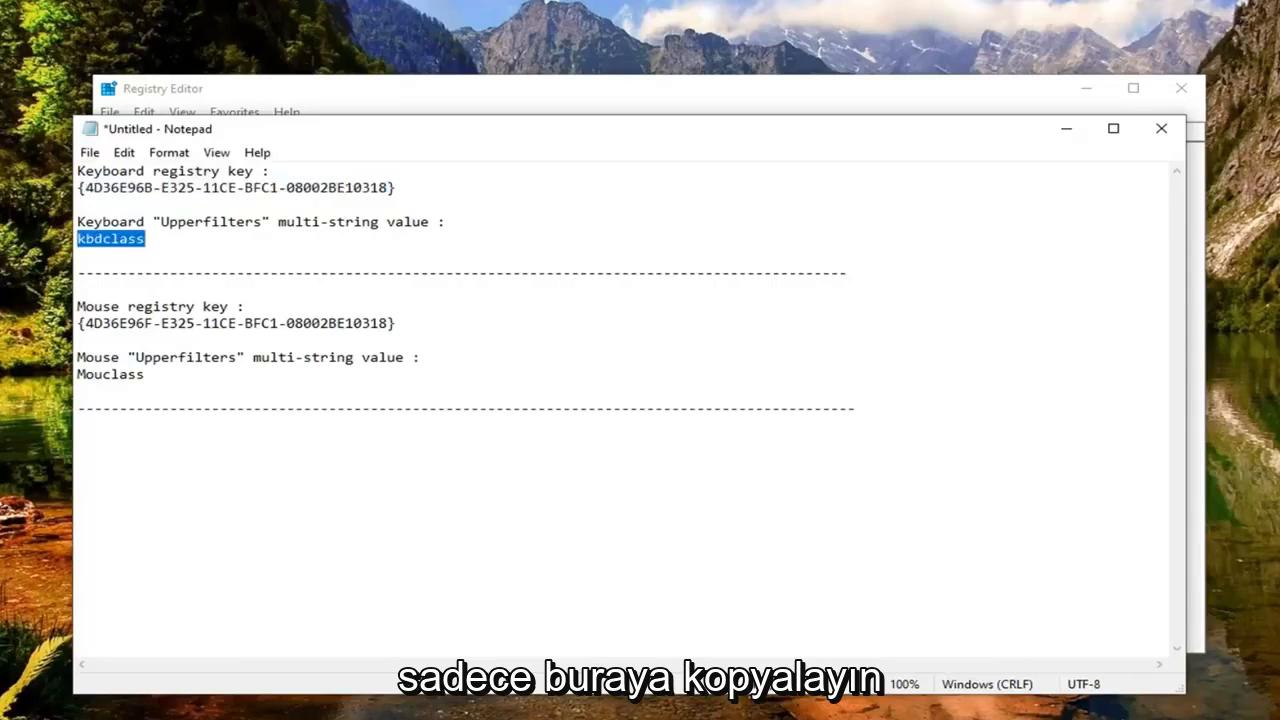
mouse_move(338, 116)
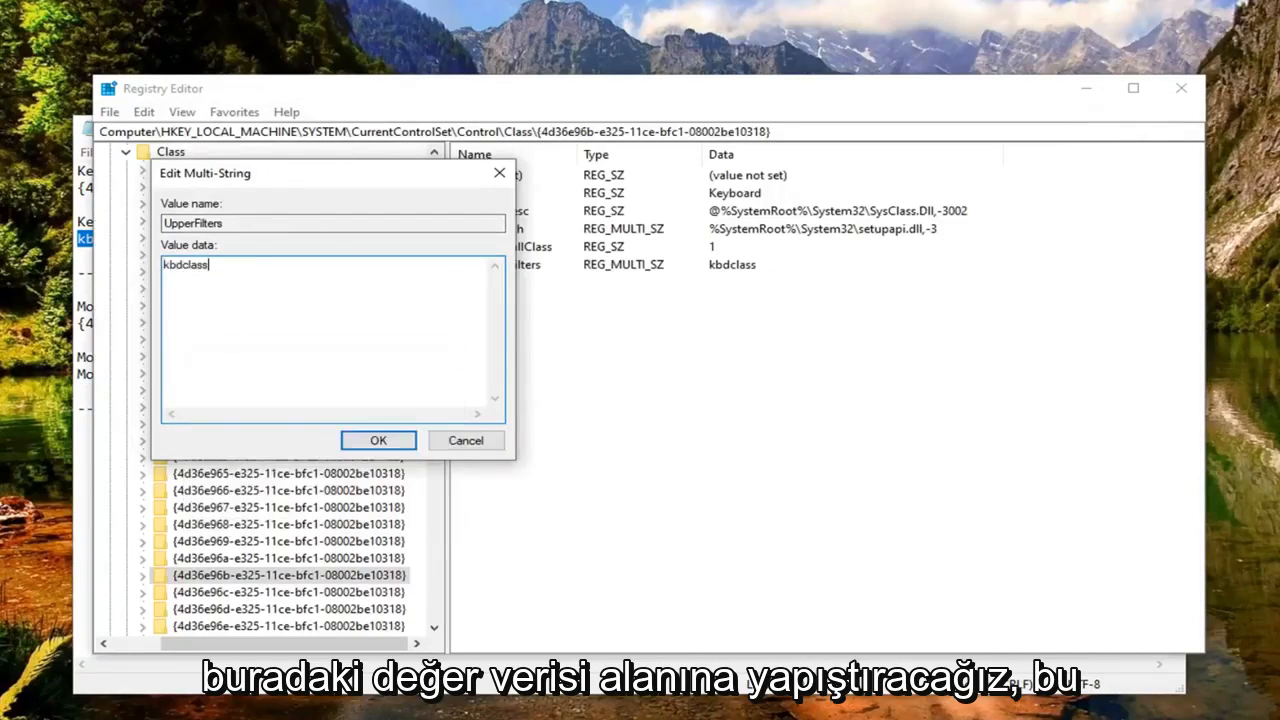
left_click(378, 440)
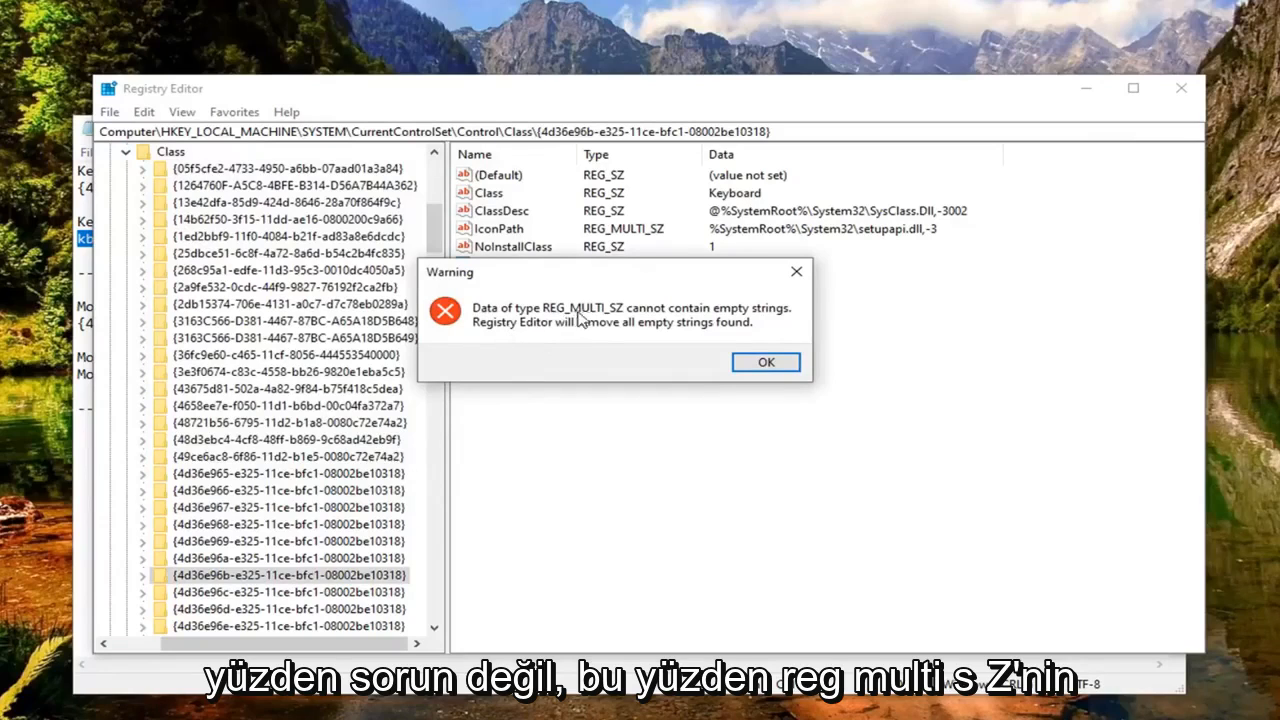
mouse_move(656, 328)
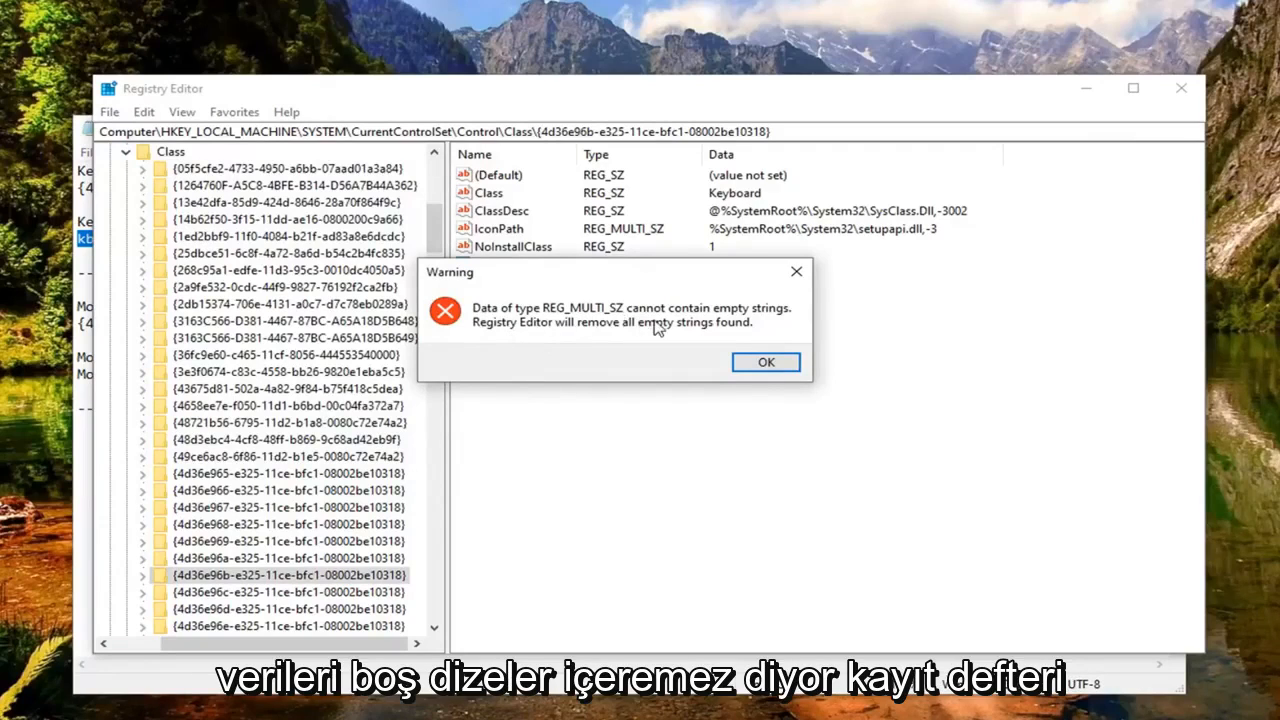
mouse_move(570, 340)
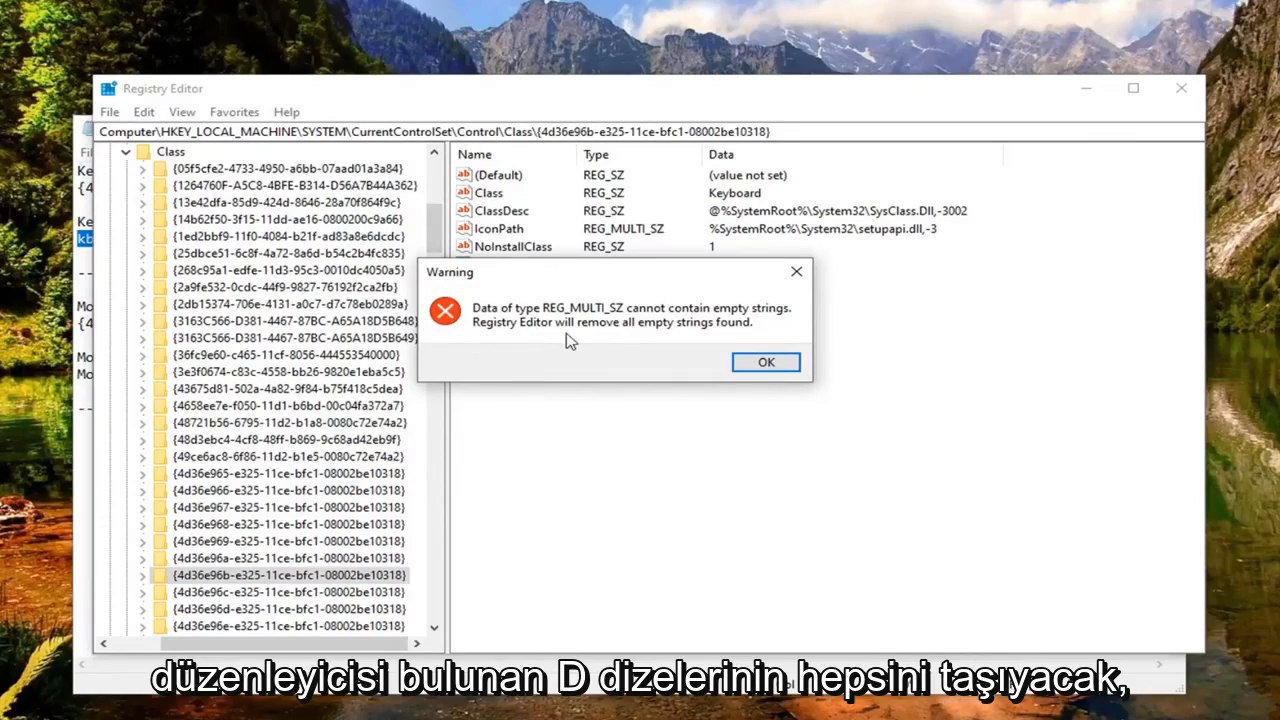
left_click(764, 362)
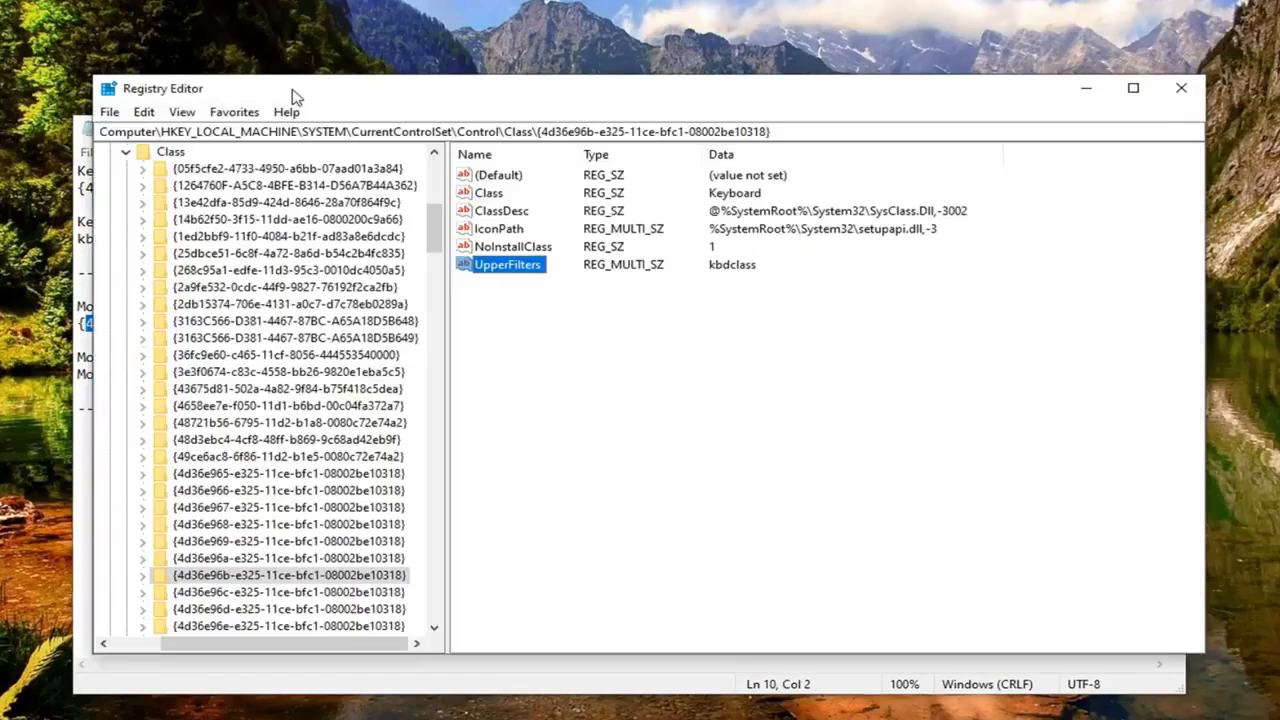
- Select the mouse class key {4d36e96f-…} and bring up its UpperFilters value for editing
left_click(180, 112)
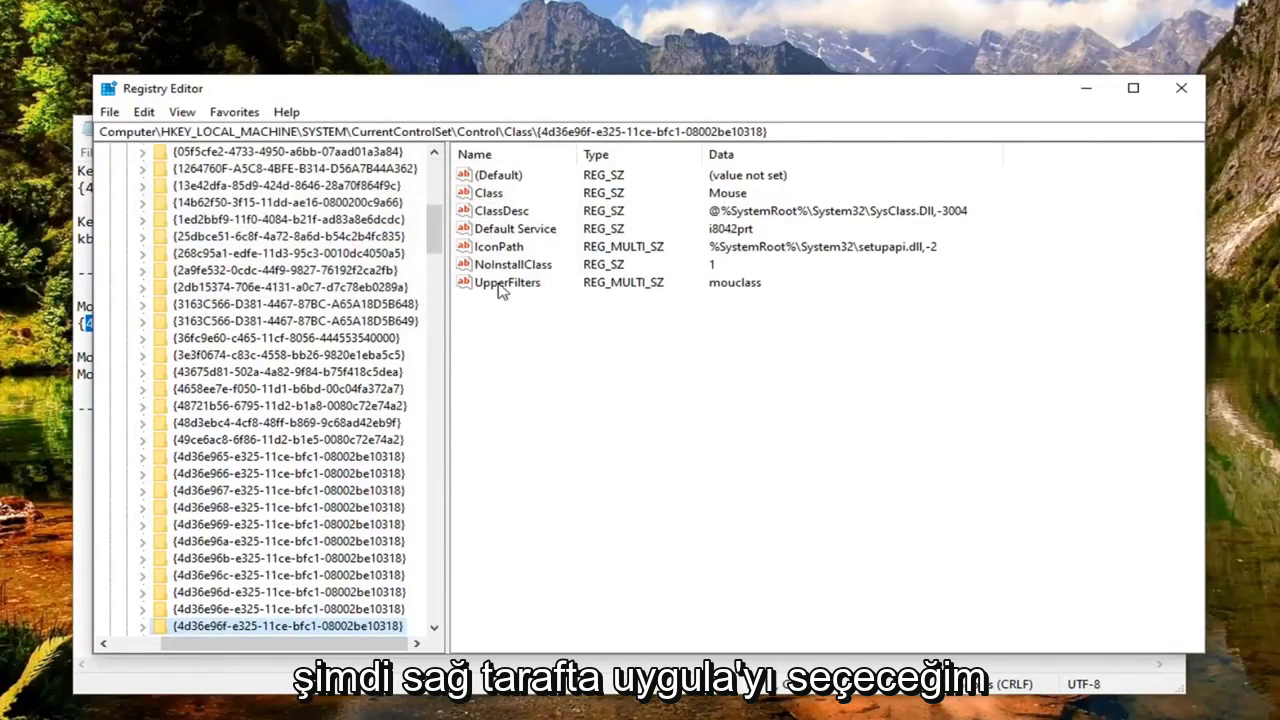
left_click(508, 282)
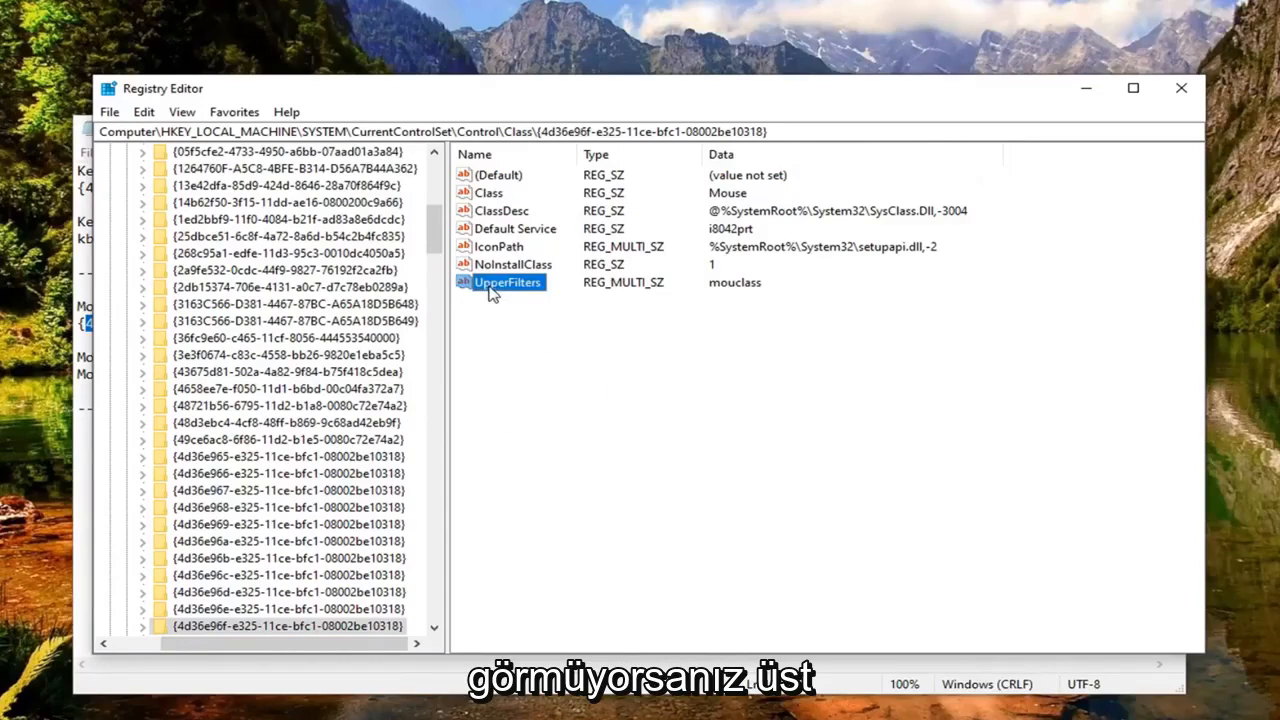
mouse_move(528, 292)
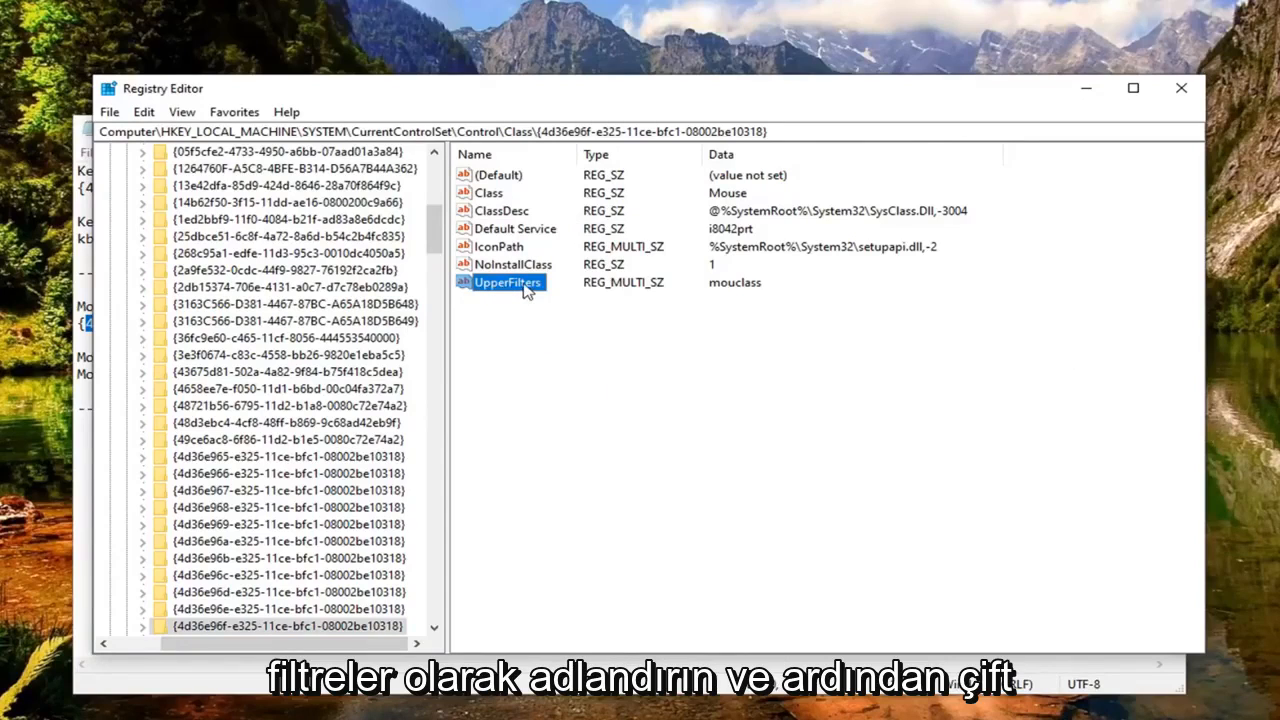
double_click(508, 282)
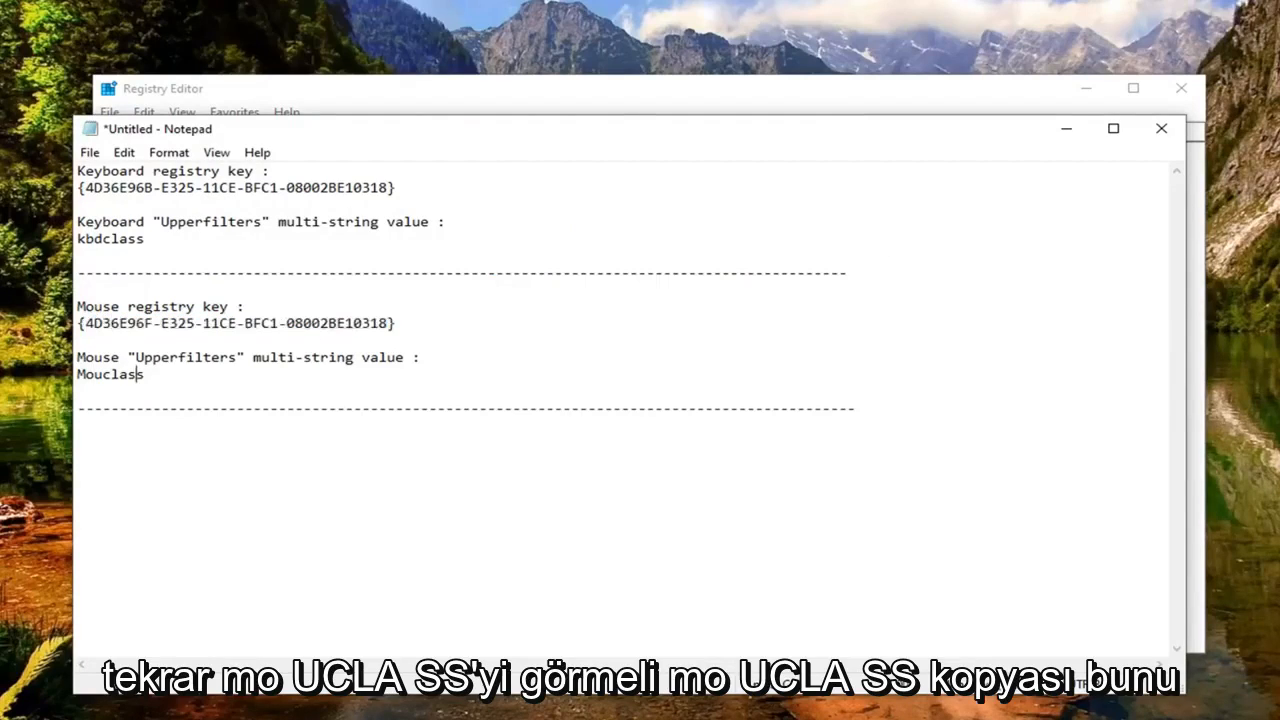
- Set the mouse key's UpperFilters value to lowercase mouclass and dismiss the empty-strings warning
double_click(110, 374)
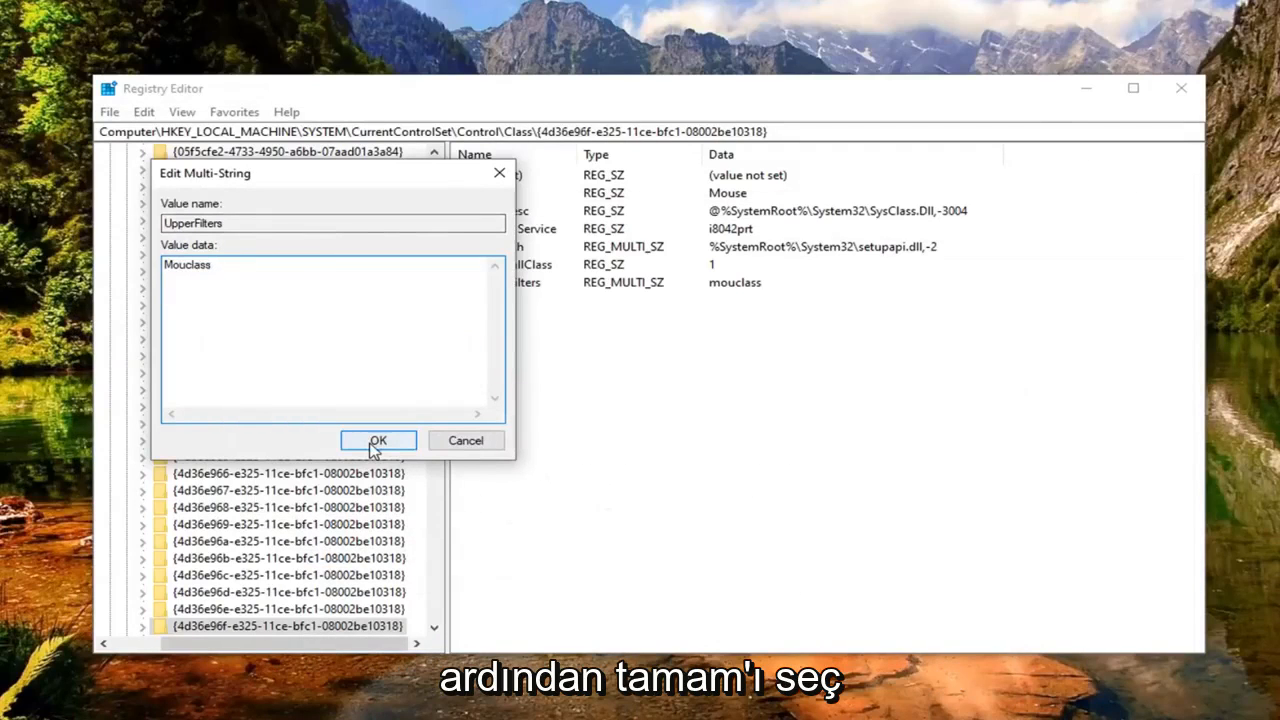
key("Backspace")
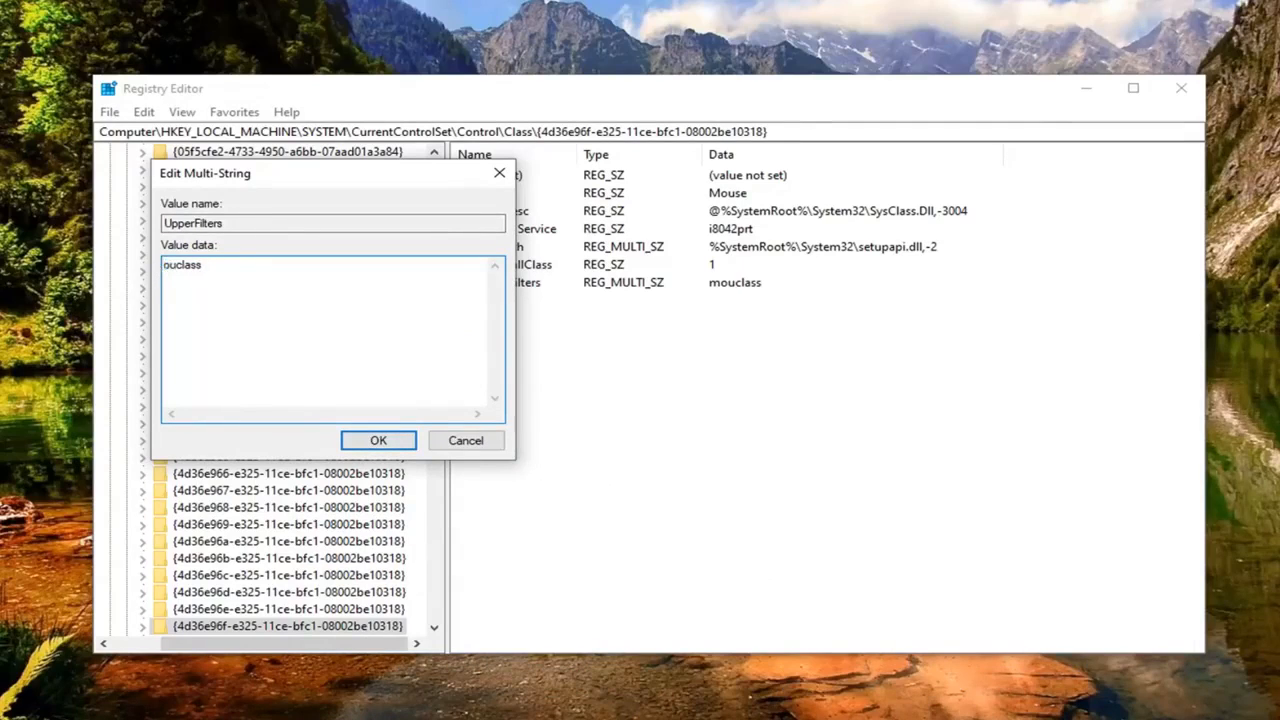
type("mouclass")
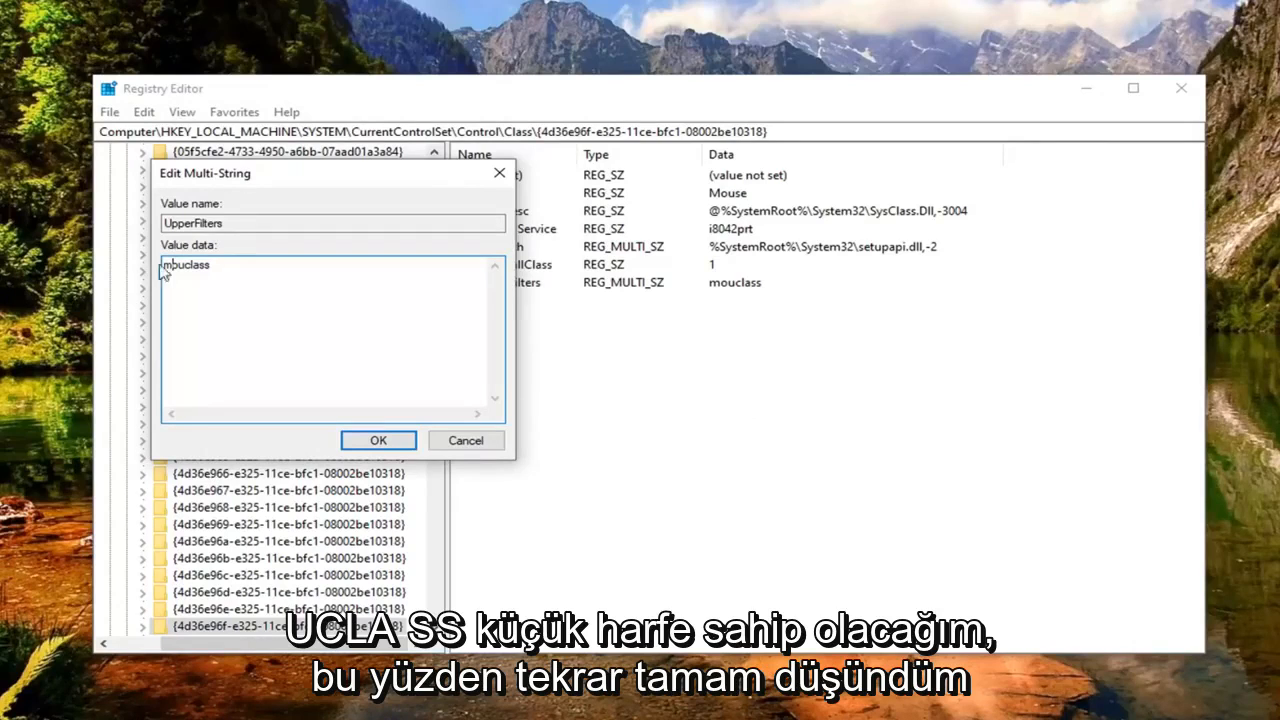
left_click(378, 440)
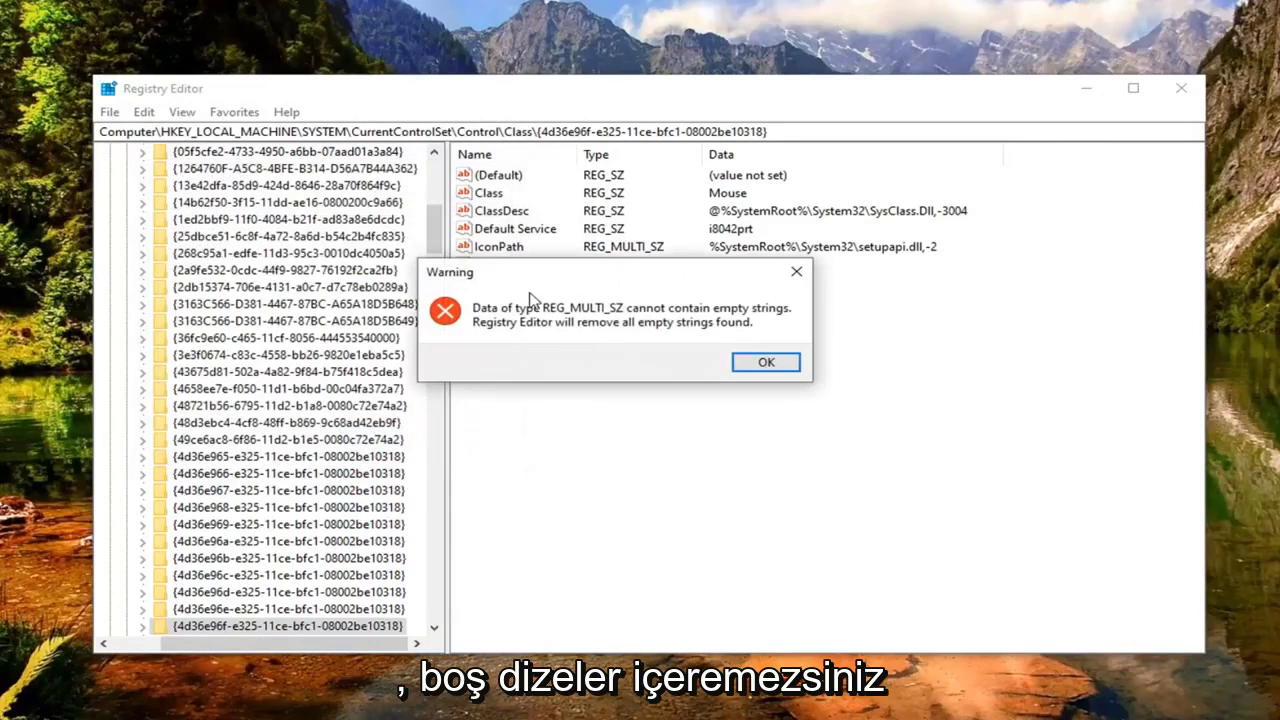
mouse_move(648, 356)
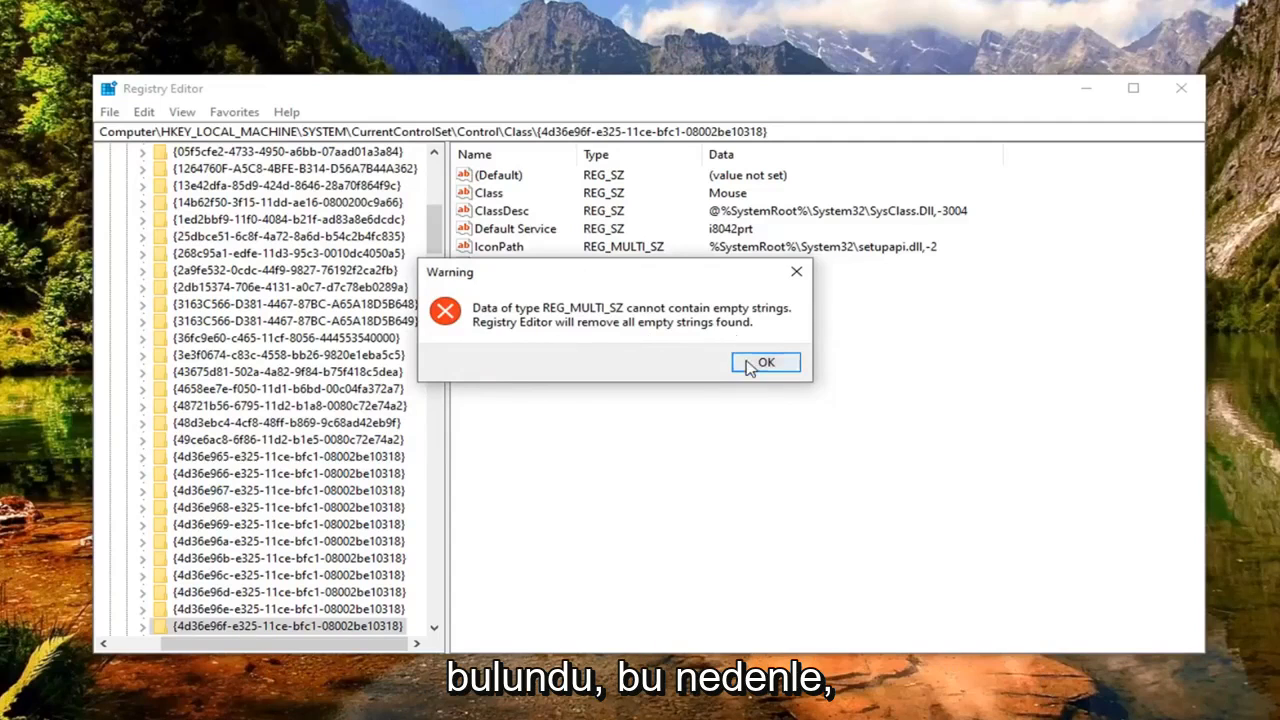
left_click(764, 362)
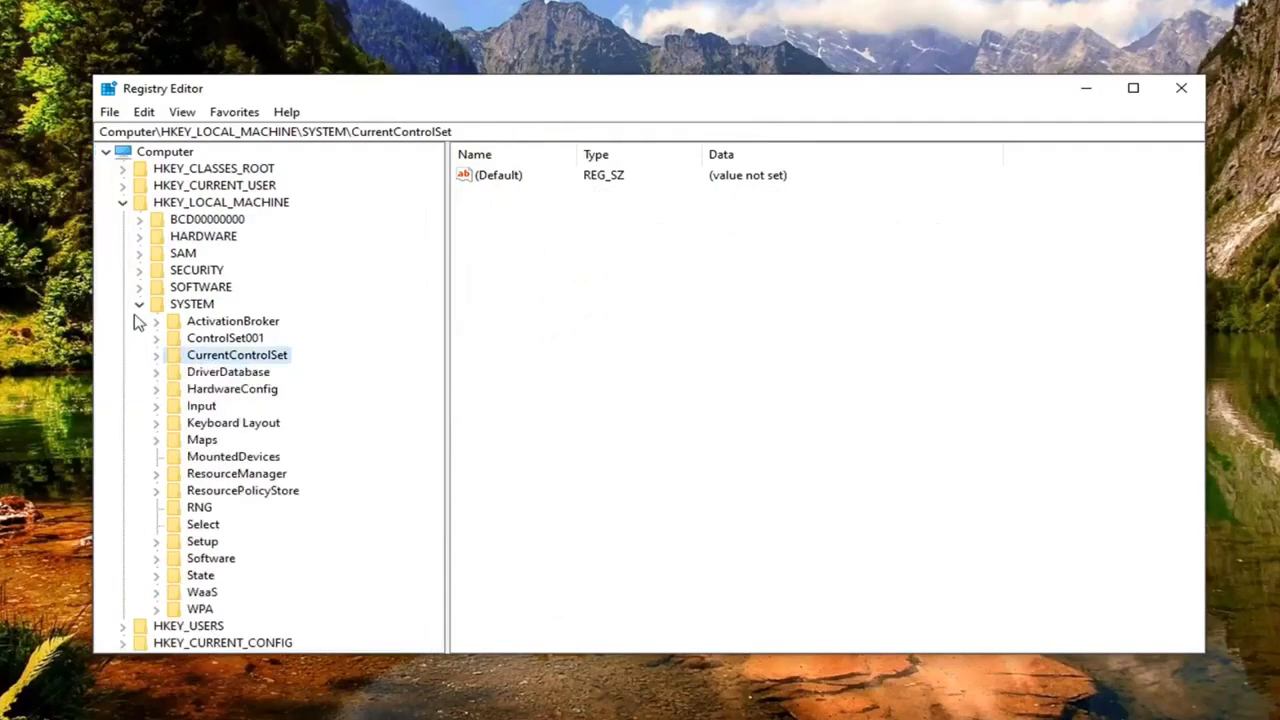
- Collapse the tree back to Computer and close Registry Editor
left_click(120, 202)
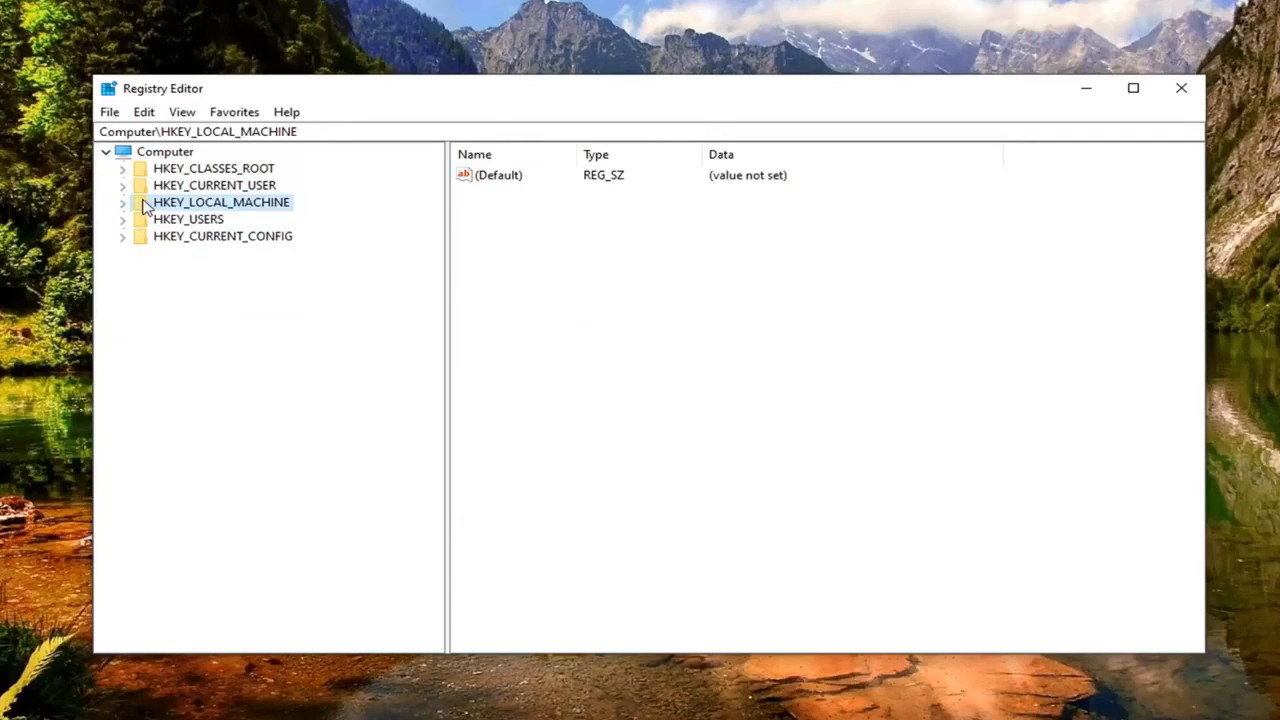
left_click(164, 152)
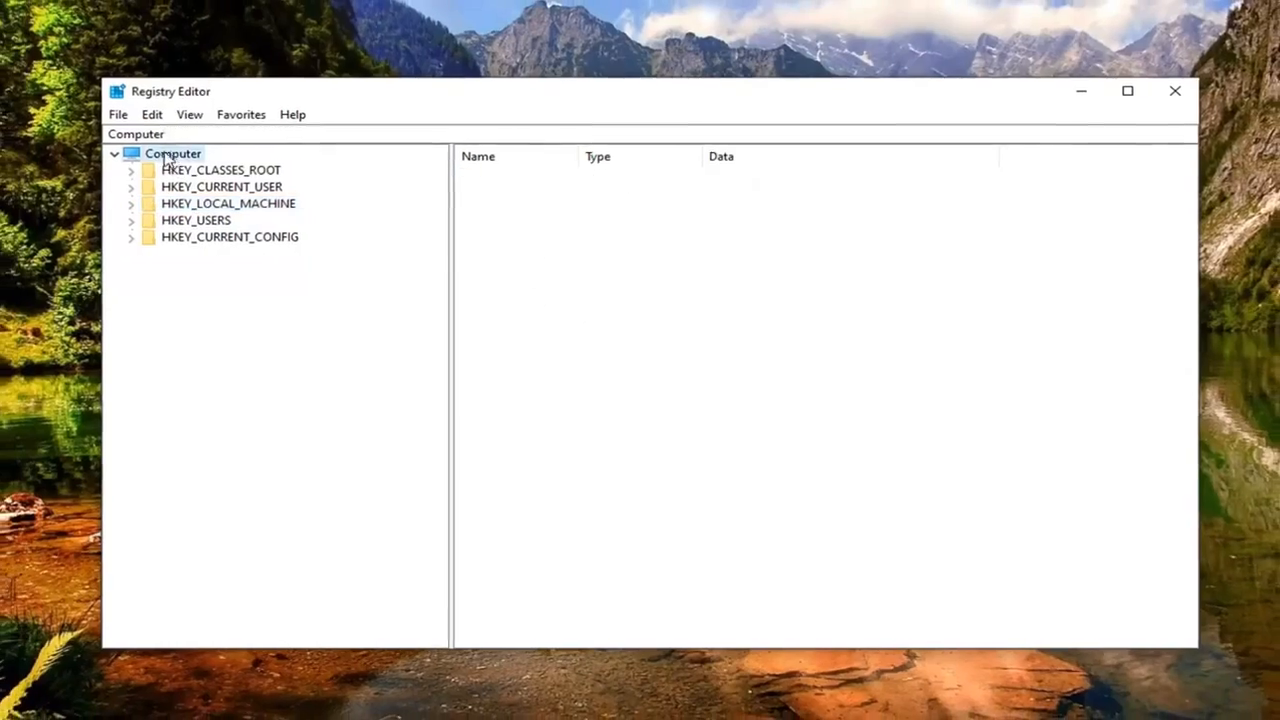
left_click(1176, 92)
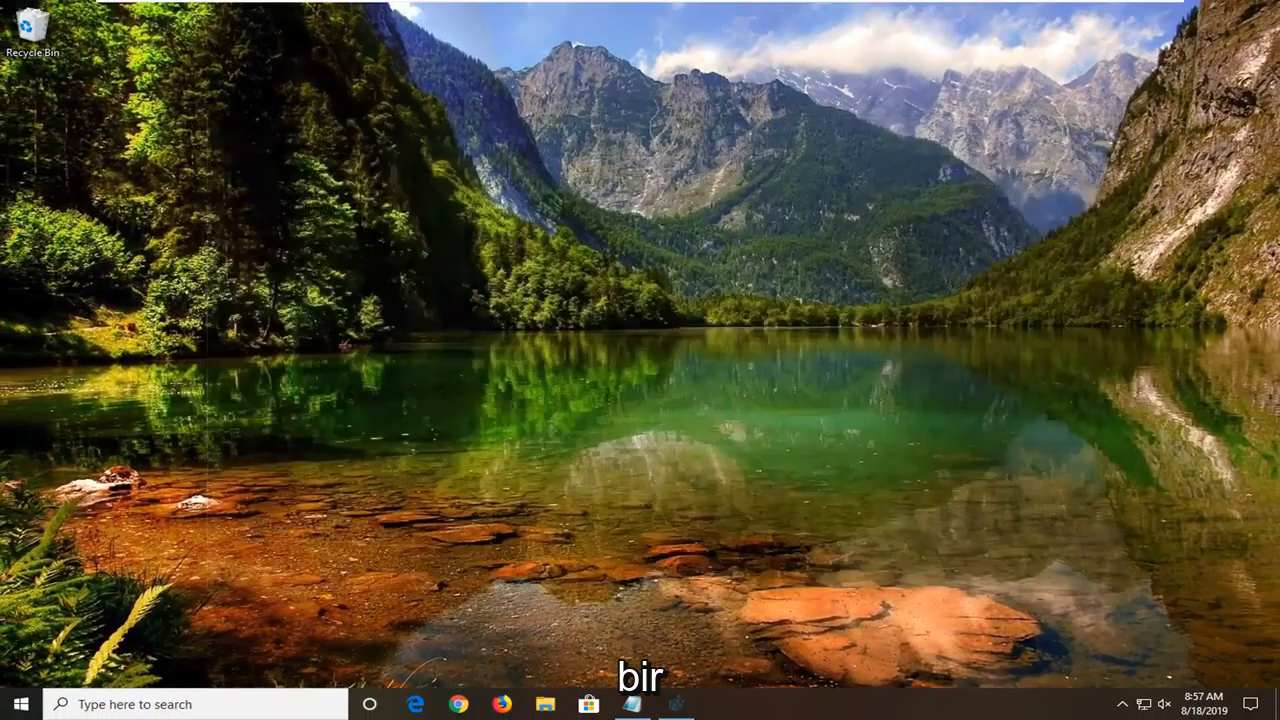